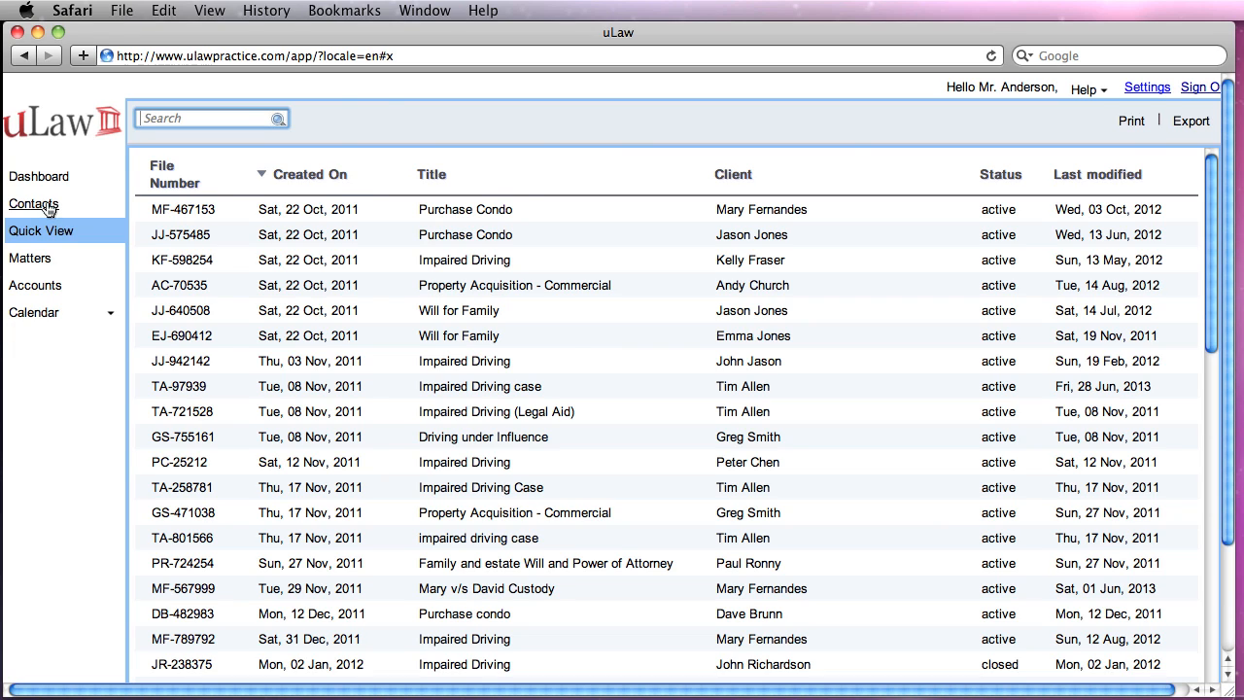
Step: Search the Quick View matter list for the name 'gary'
click(33, 205)
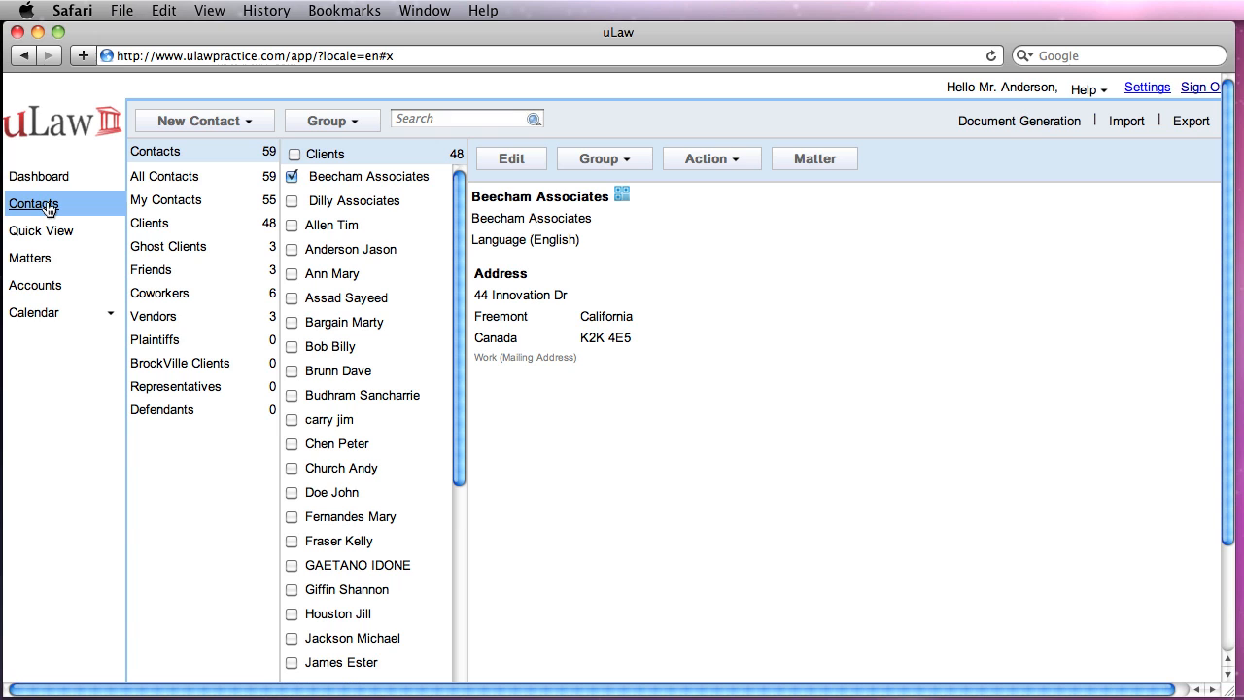
mouse_move(31, 257)
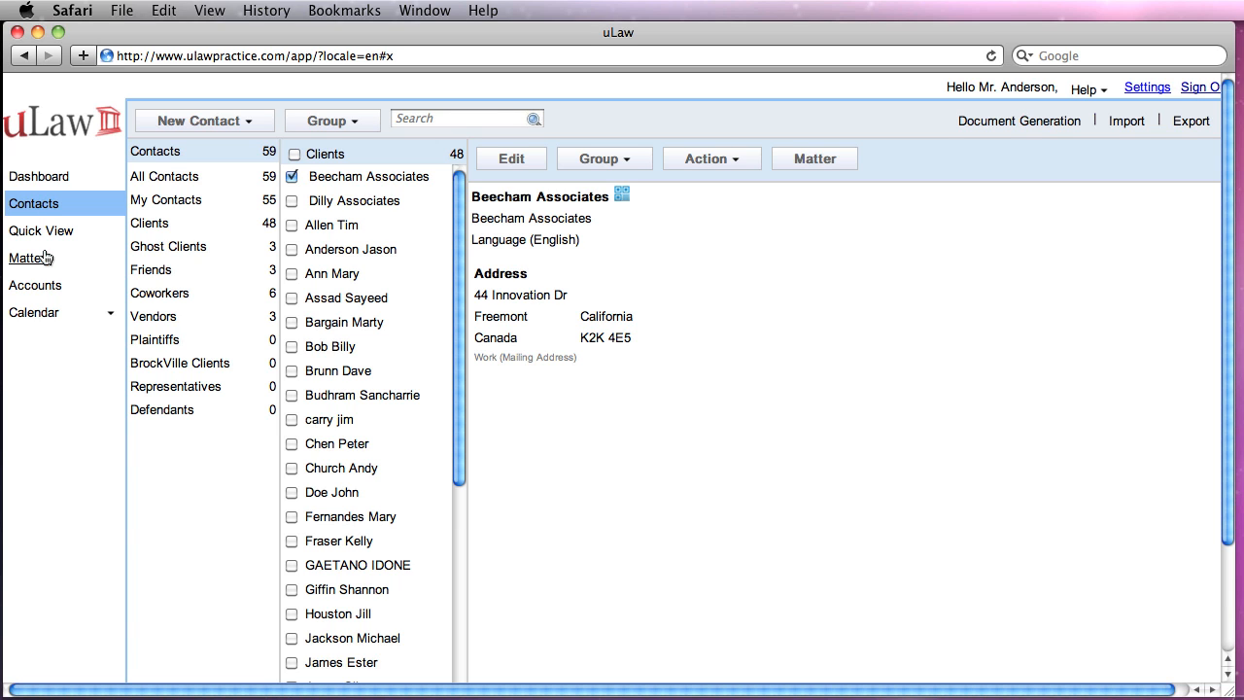
click(41, 229)
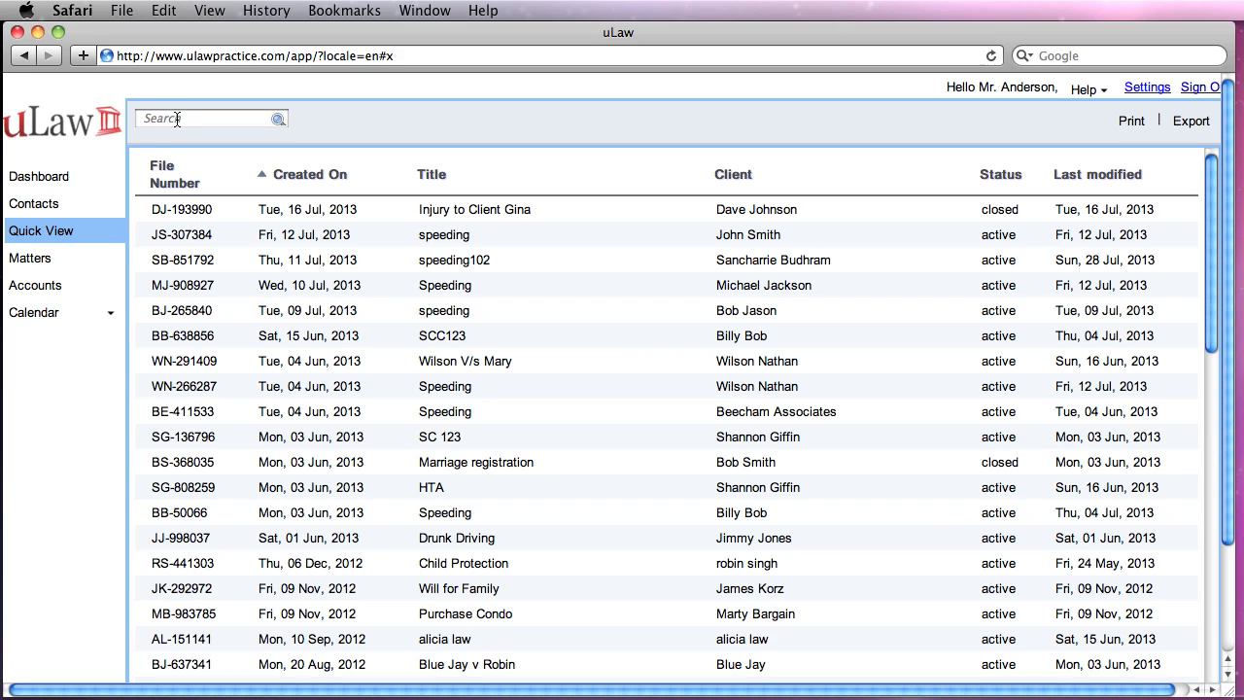
click(204, 119)
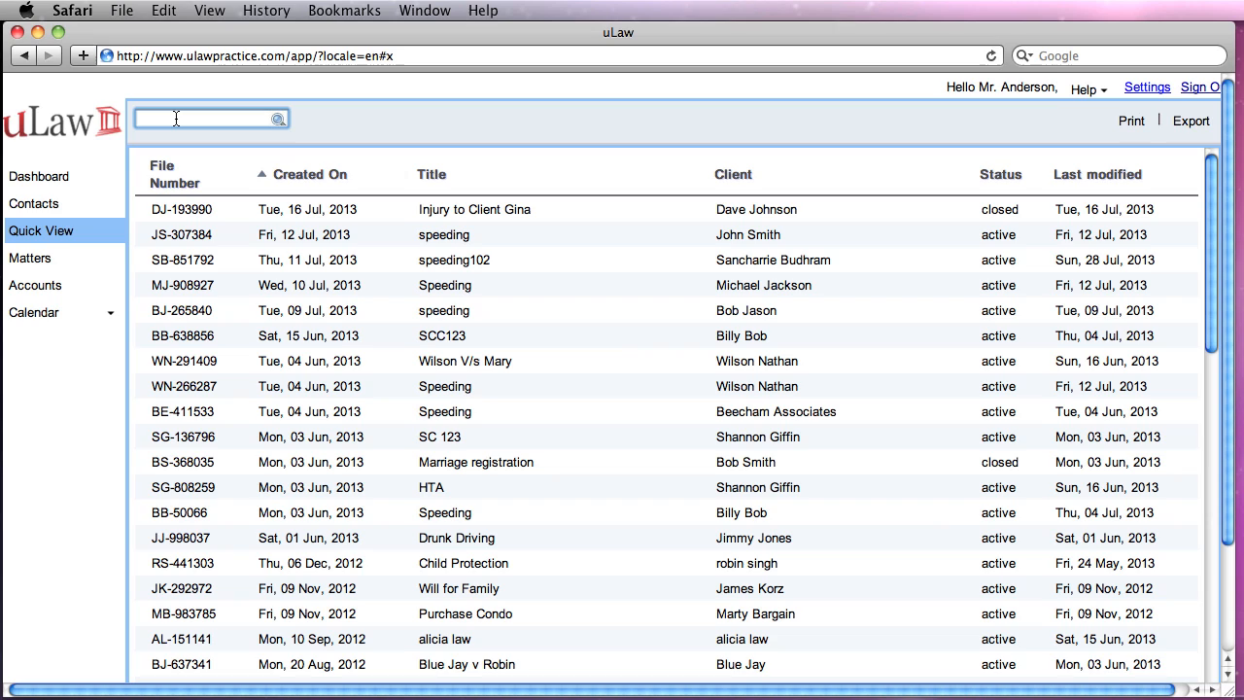
text(gar)
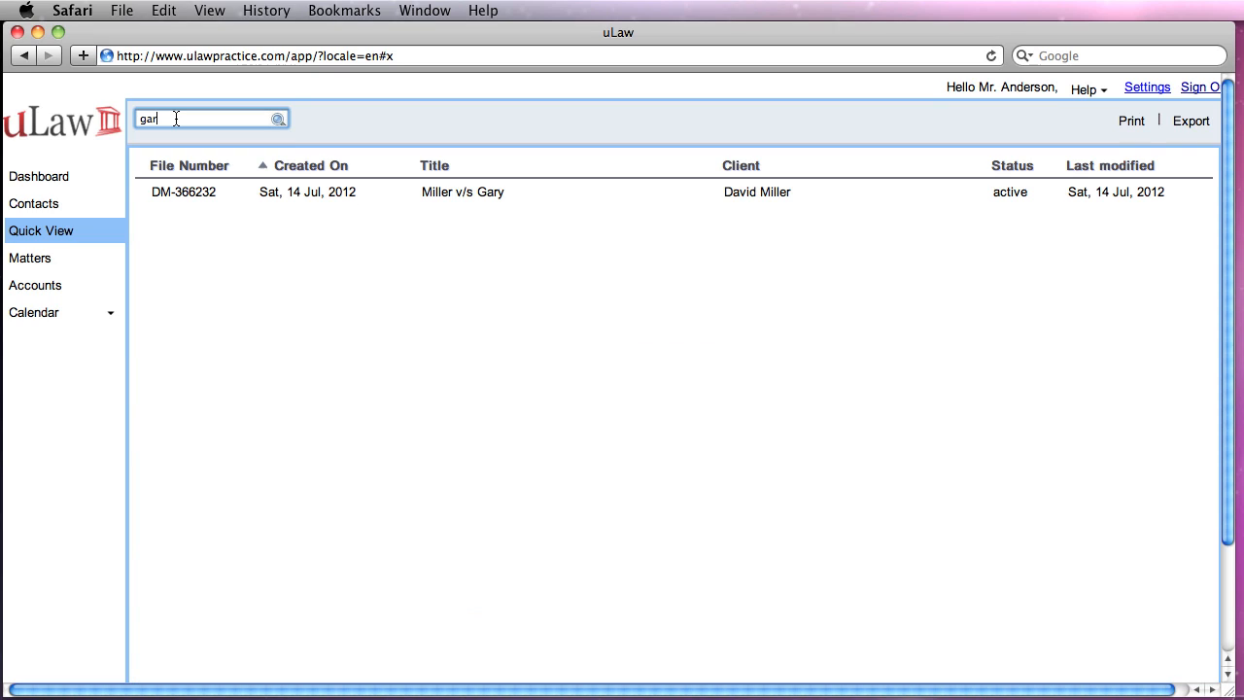
text(y)
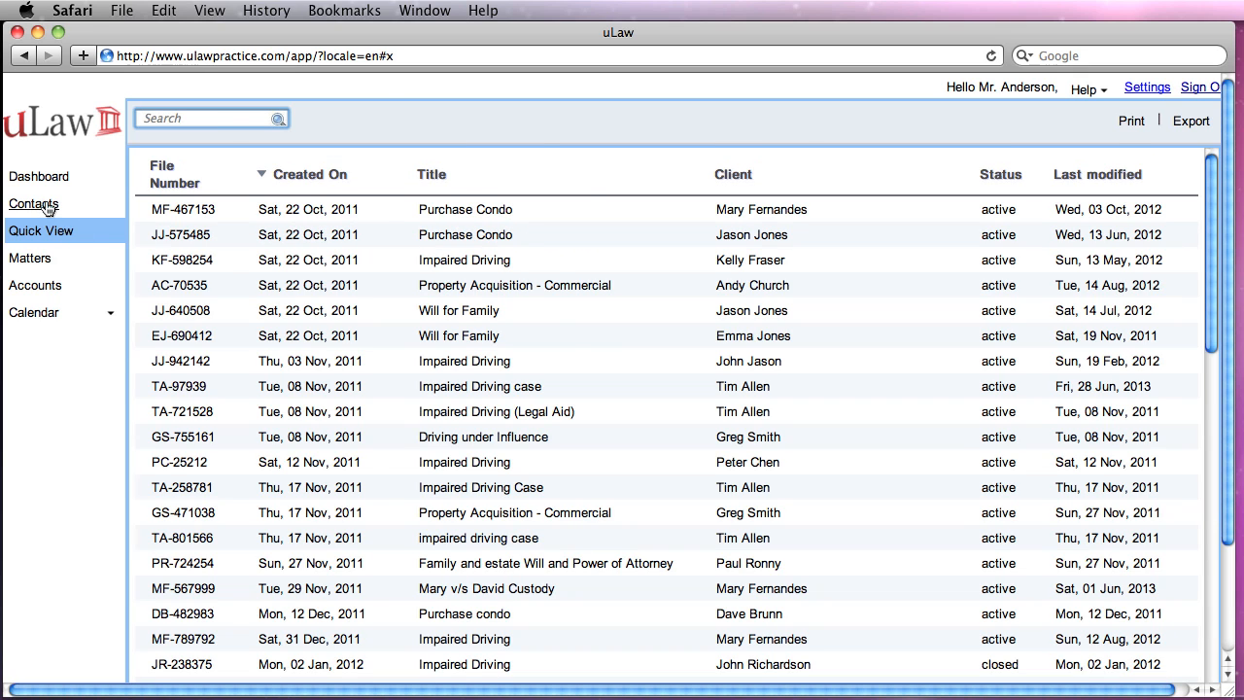
click(33, 204)
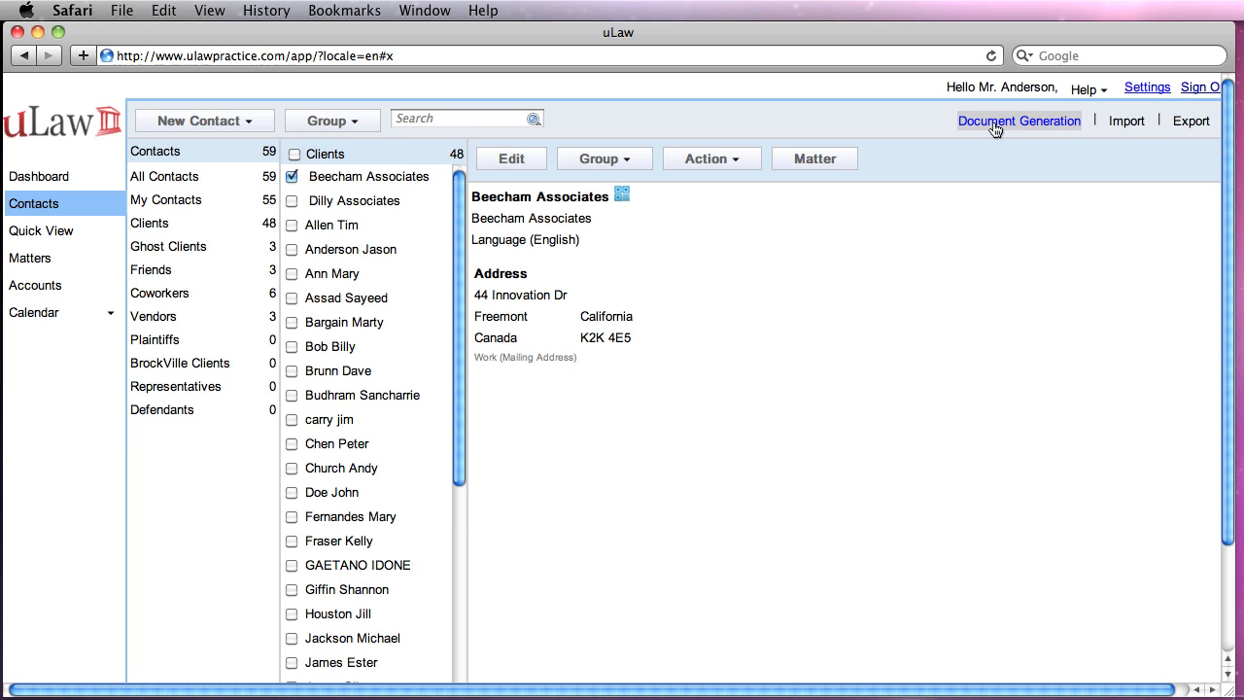
click(203, 120)
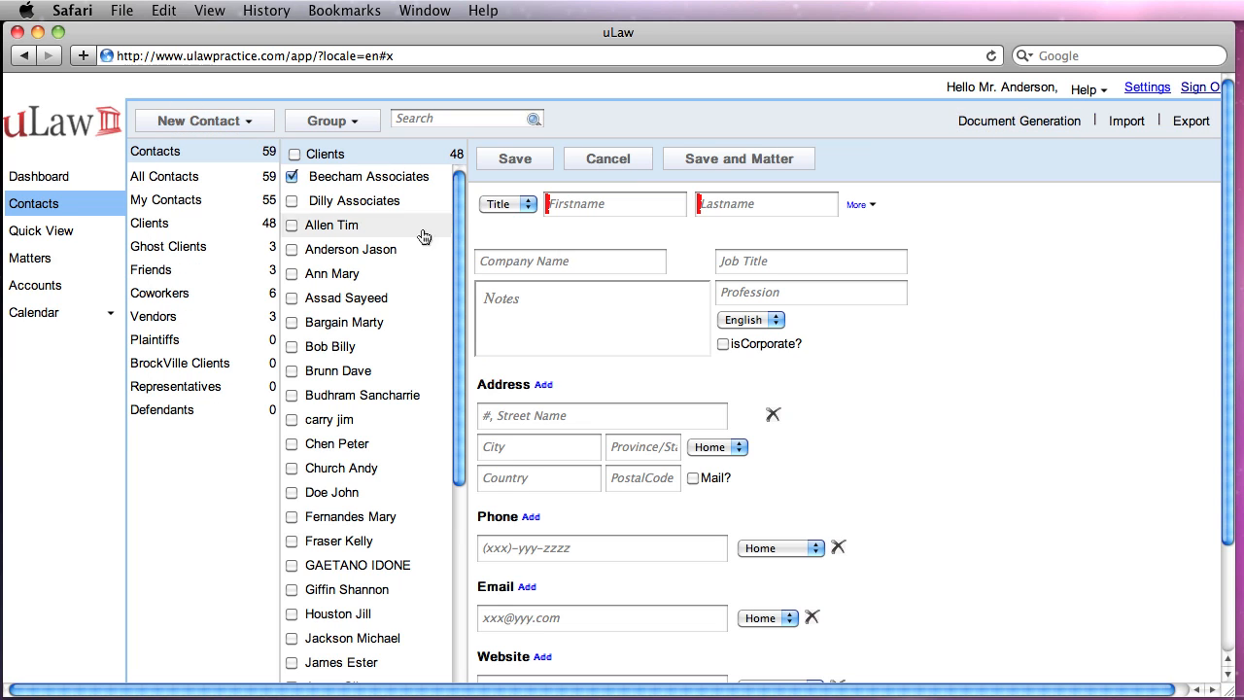
text(Gal)
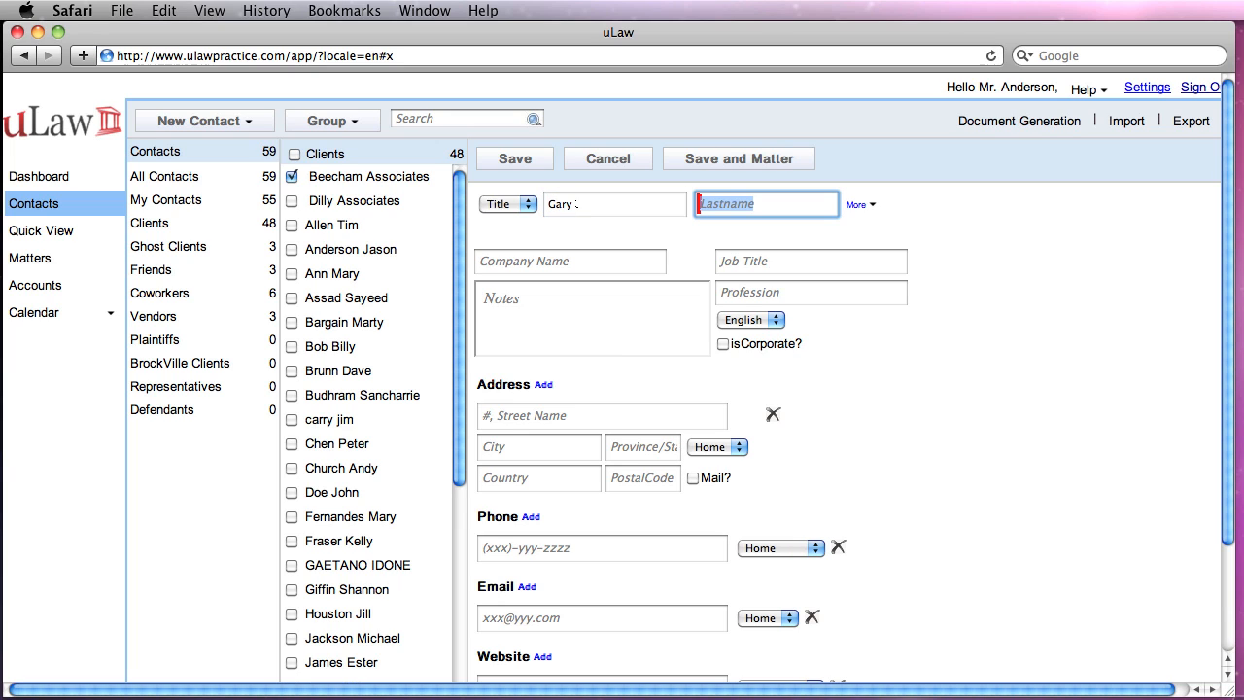
text(Fernandes)
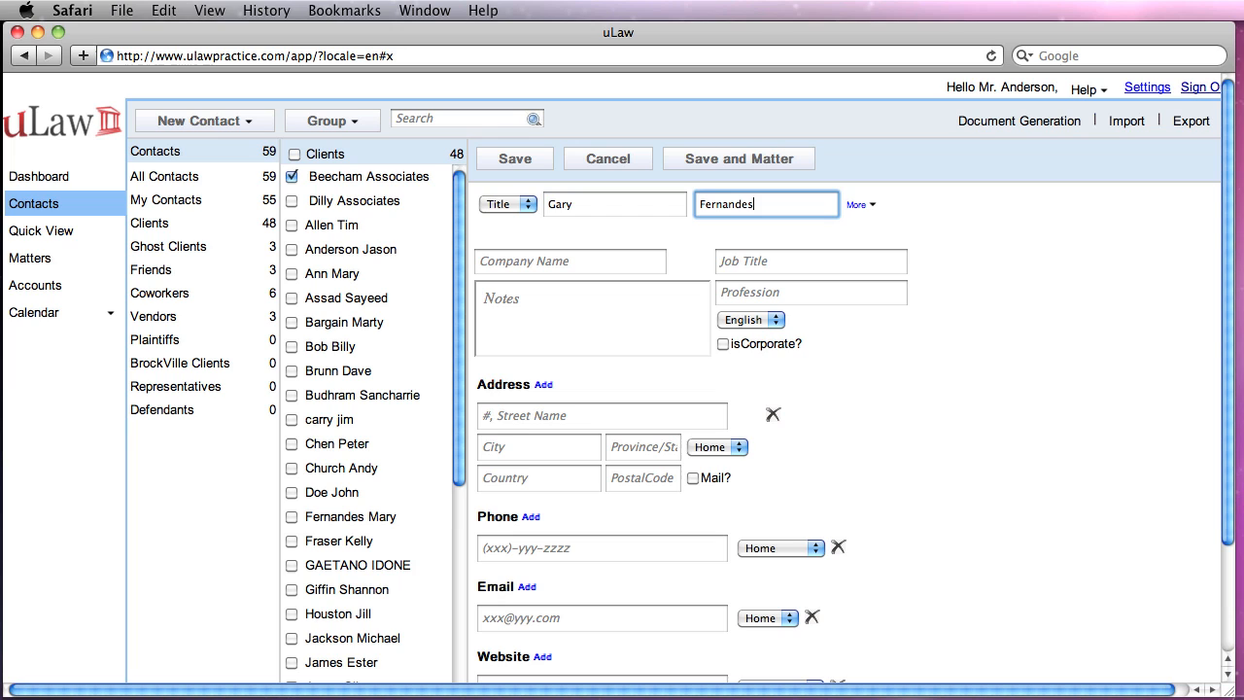
mouse_move(739, 160)
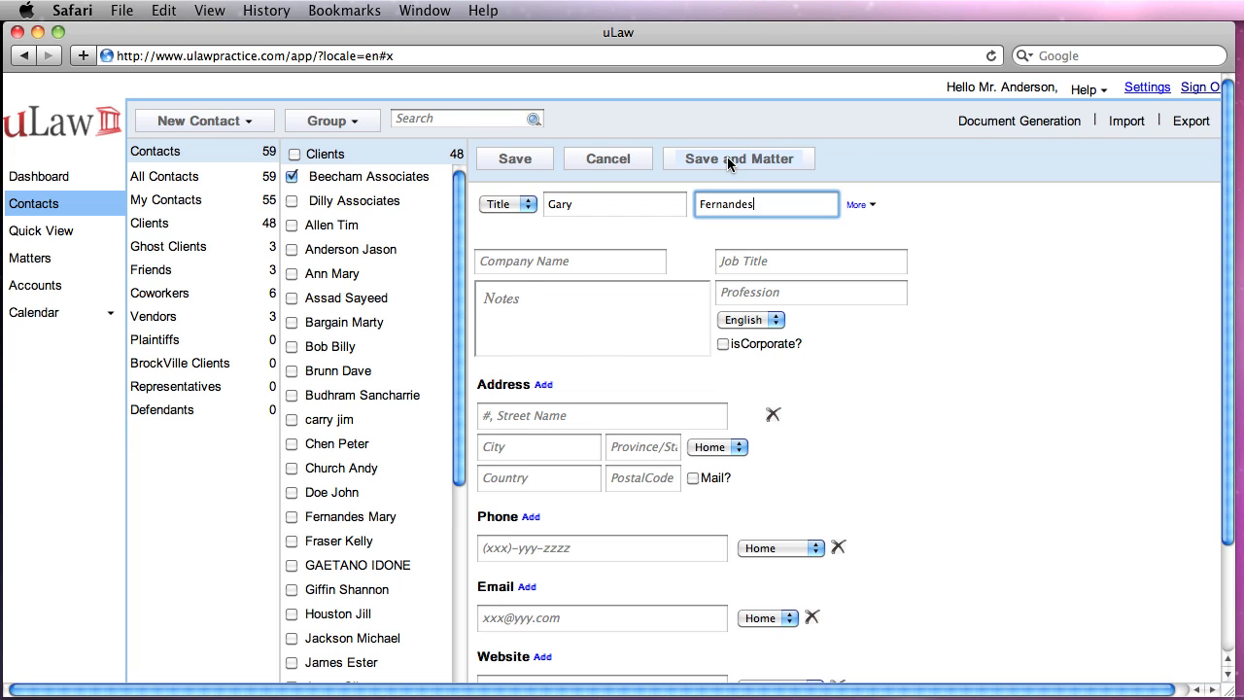
click(739, 159)
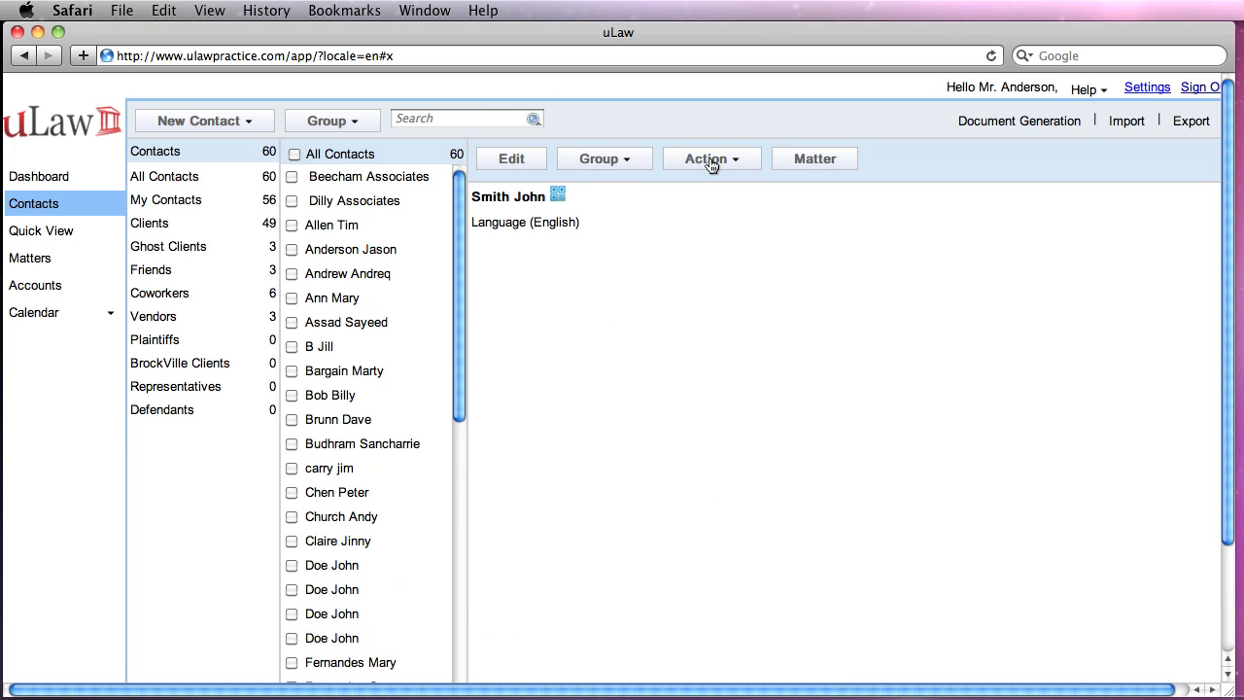
click(31, 257)
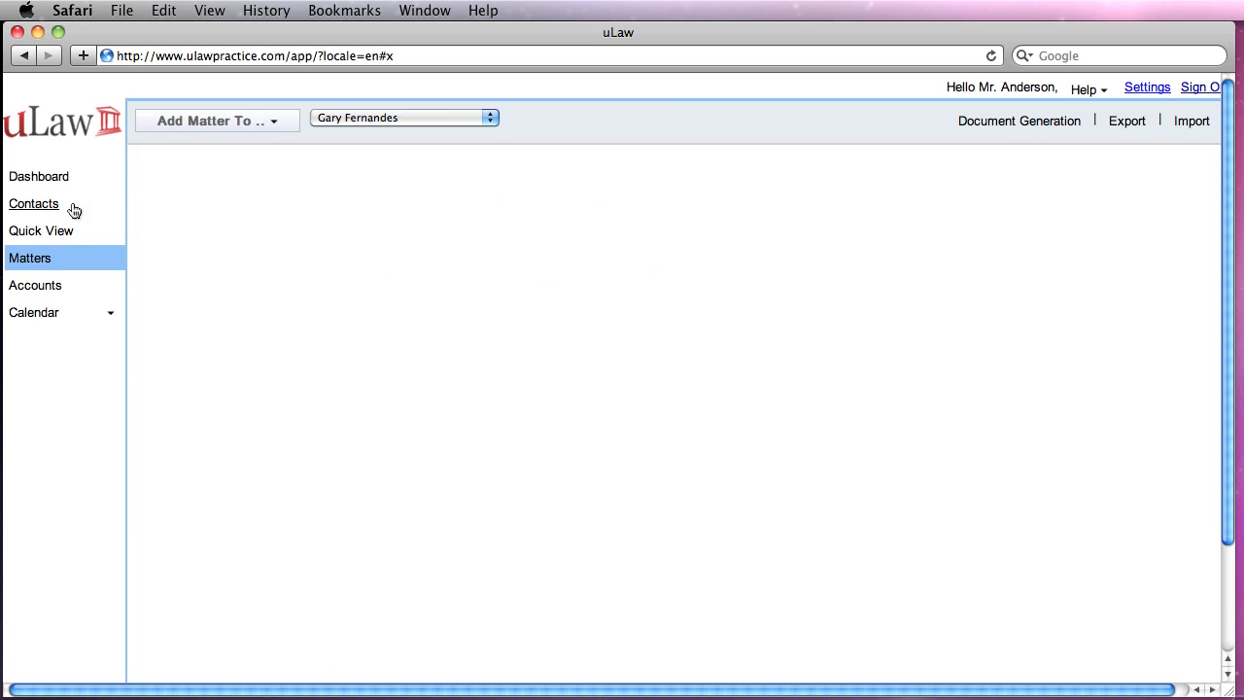
click(33, 204)
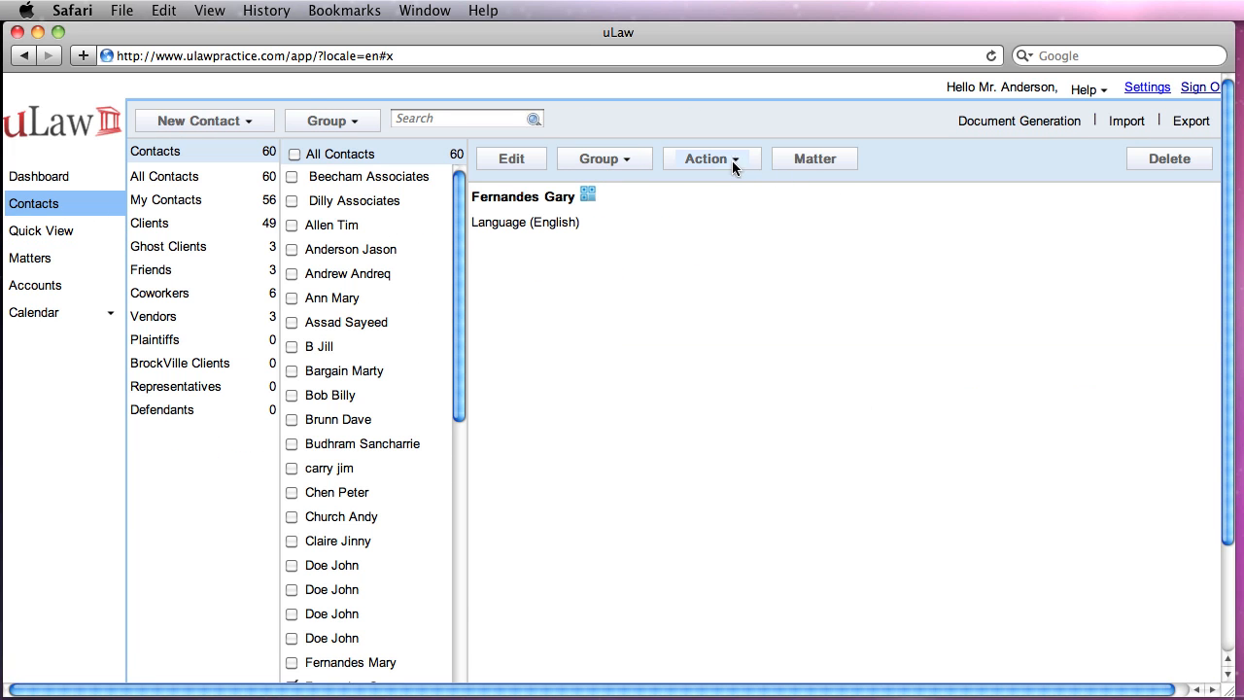
click(707, 159)
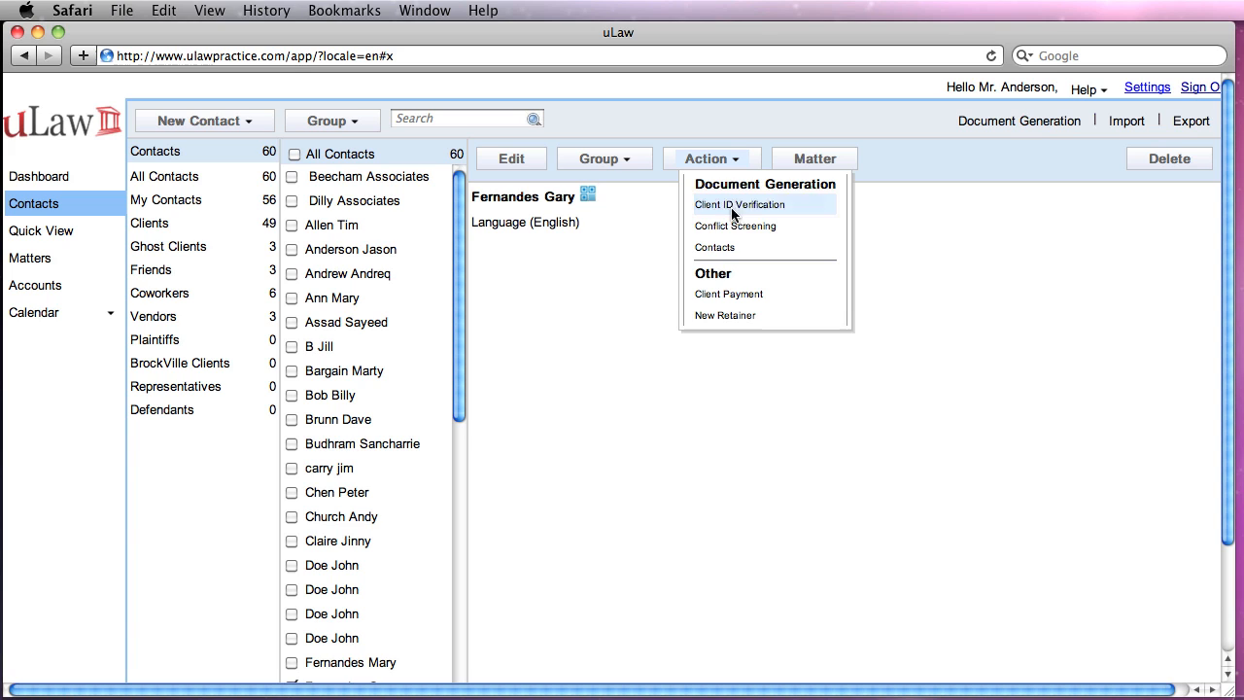
click(739, 204)
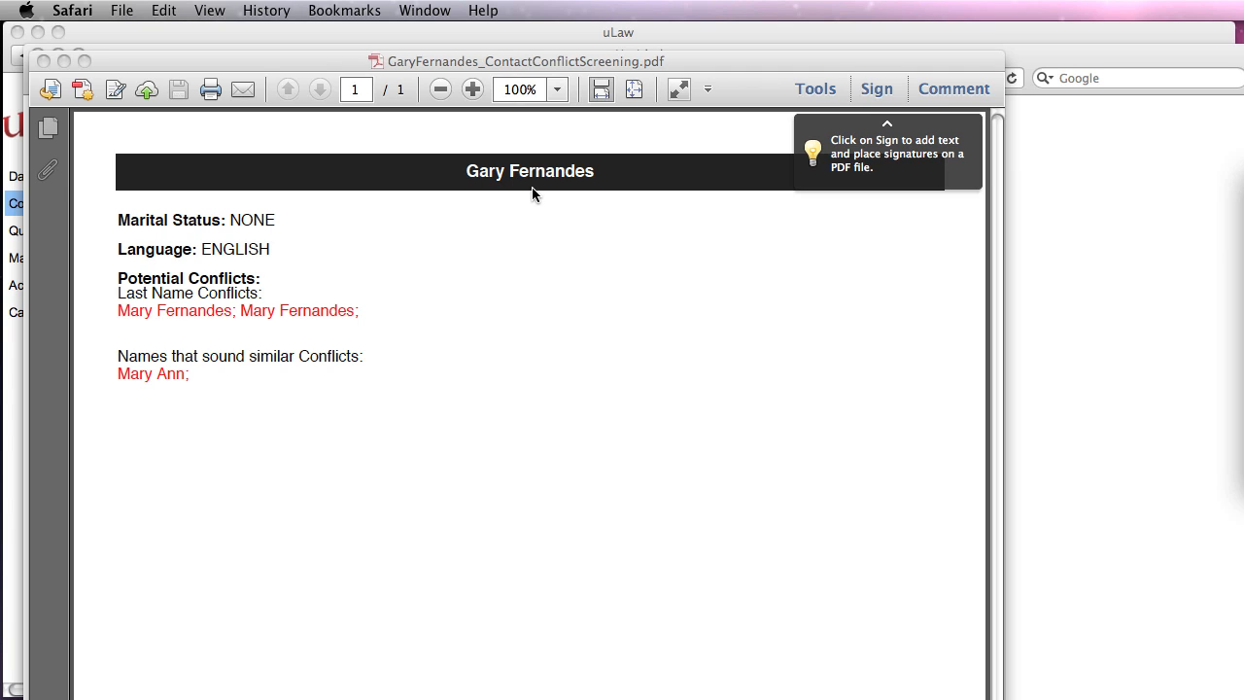
mouse_move(384, 252)
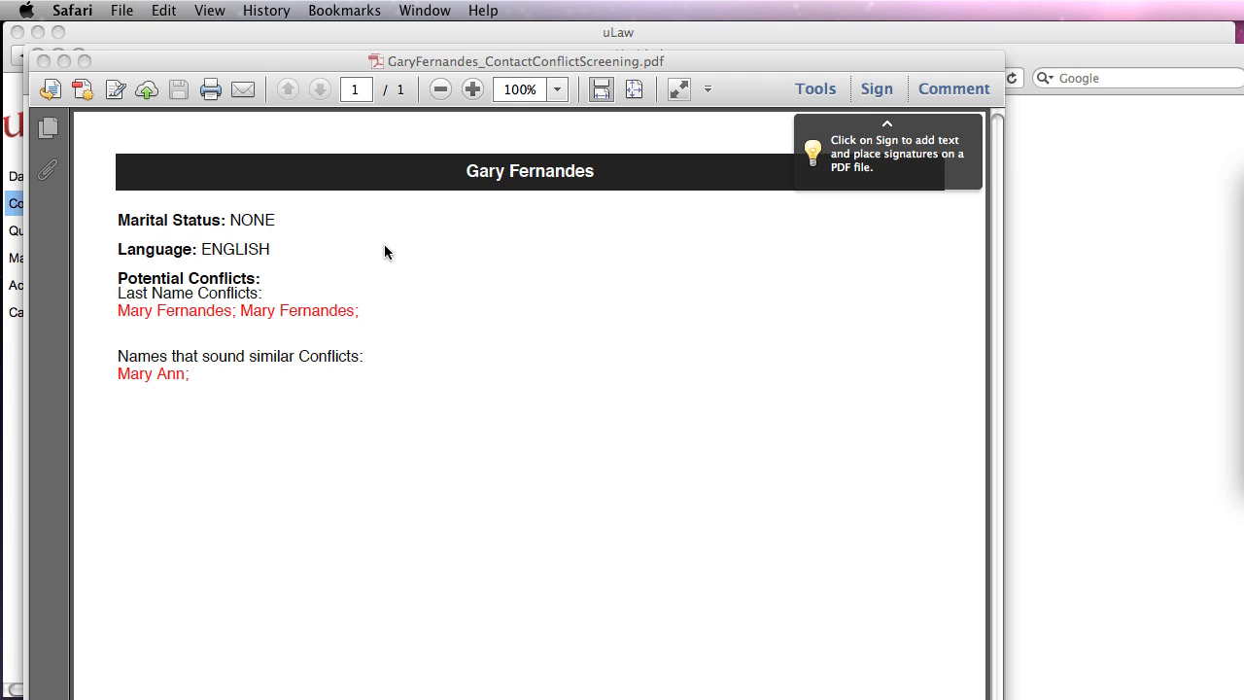
mouse_move(354, 342)
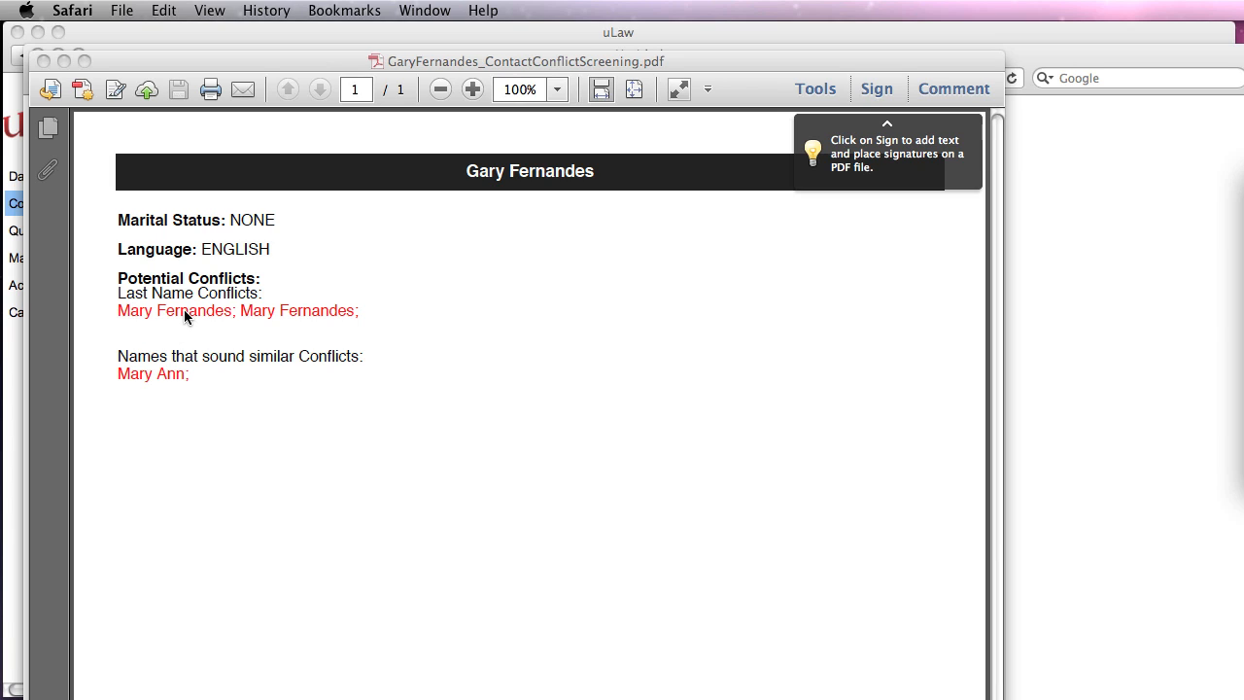
mouse_move(587, 193)
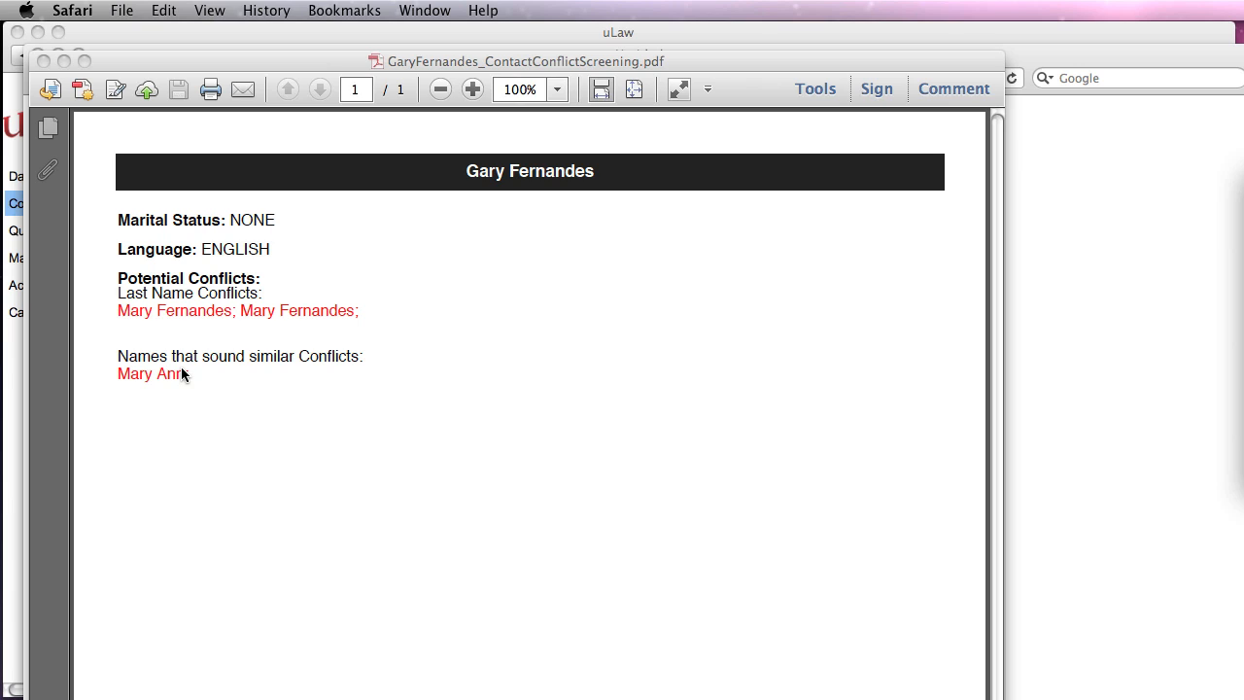
mouse_move(124, 408)
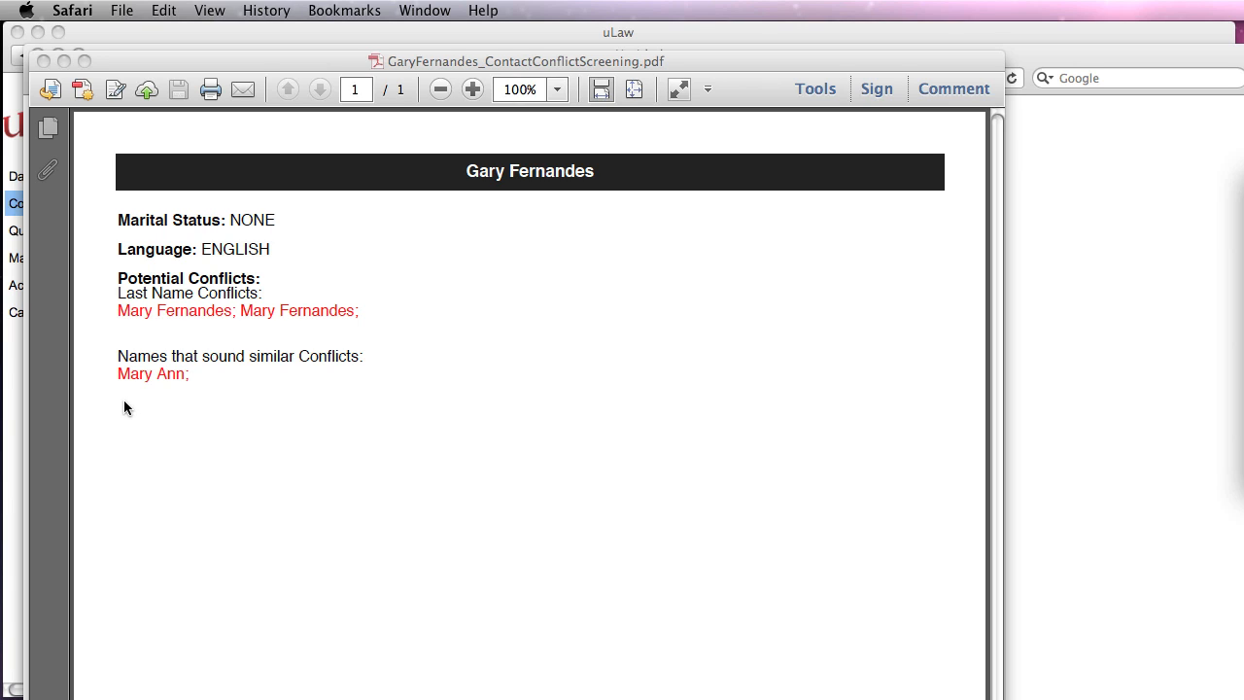
mouse_move(121, 381)
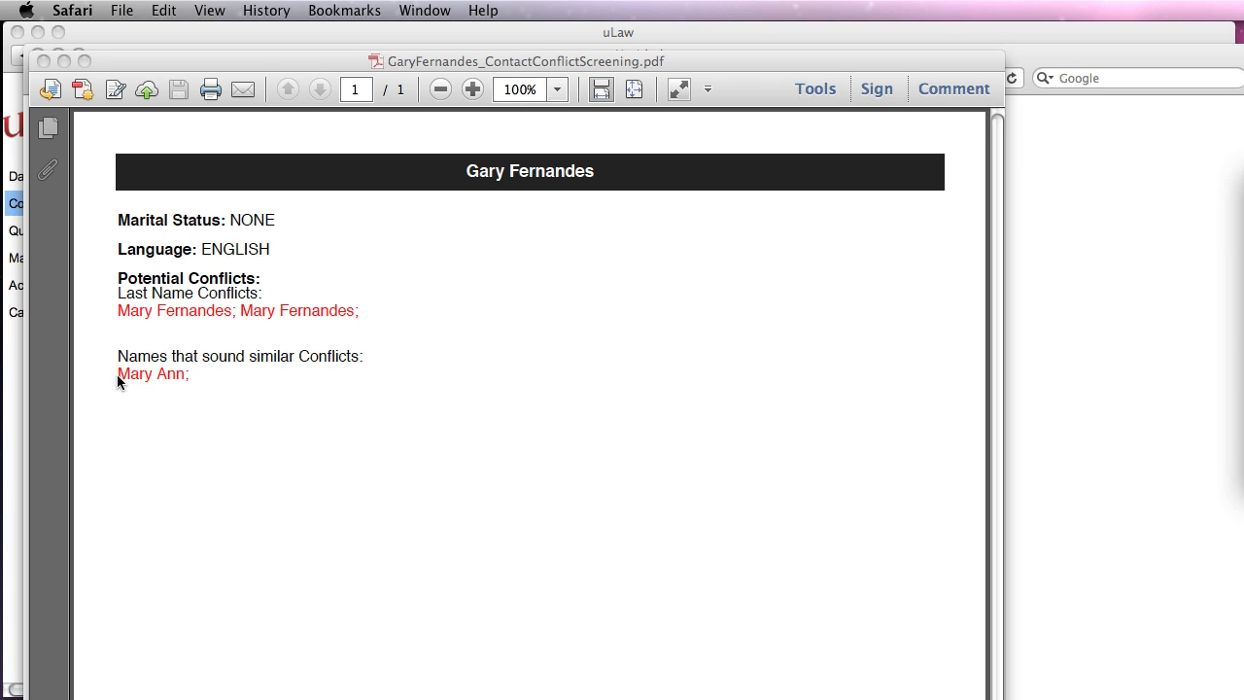
mouse_move(522, 210)
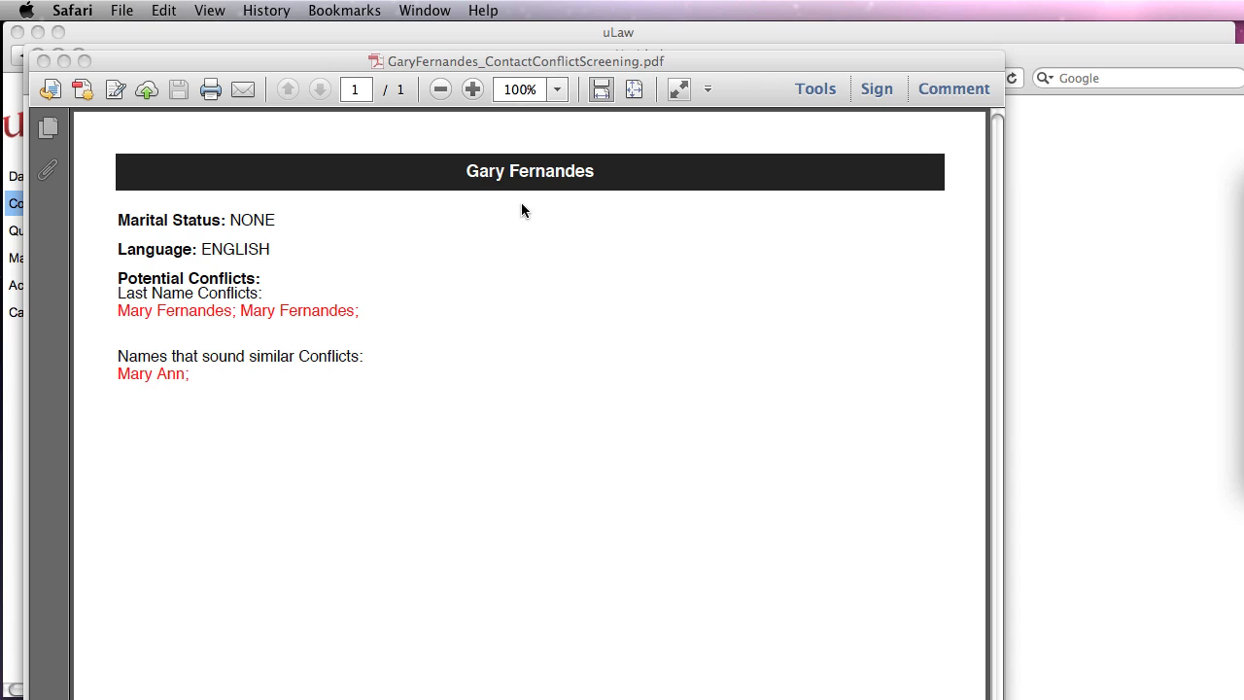
mouse_move(129, 379)
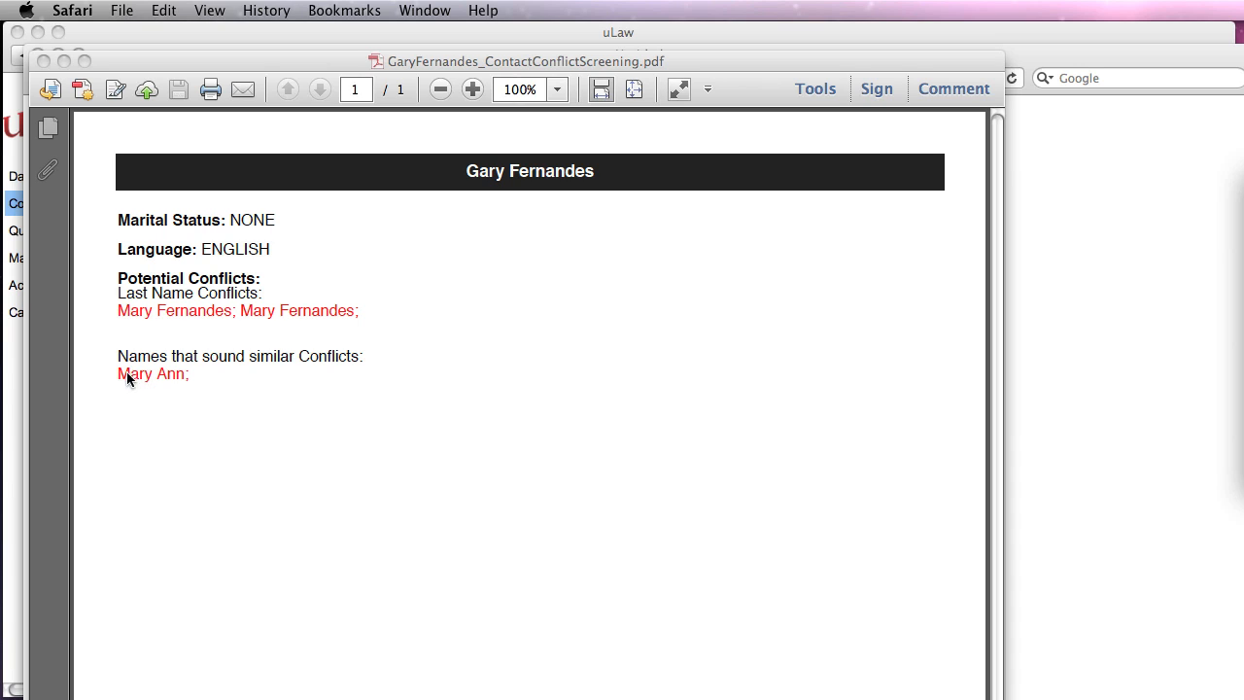
mouse_move(276, 361)
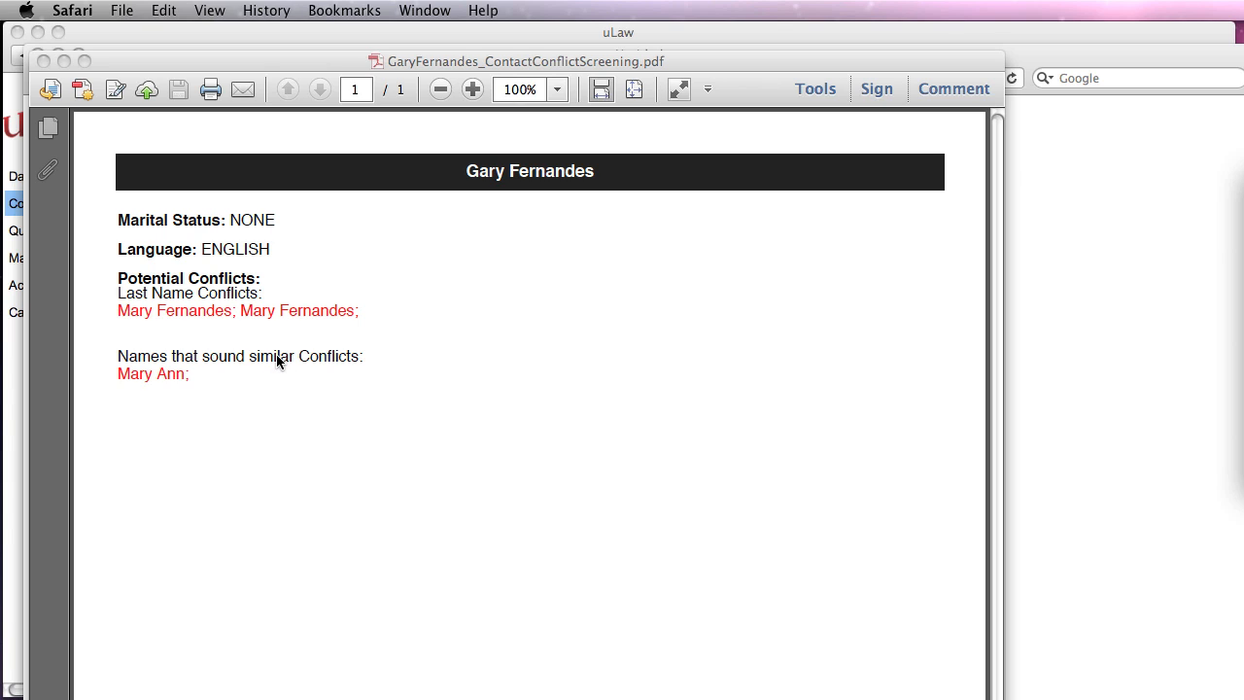
click(39, 54)
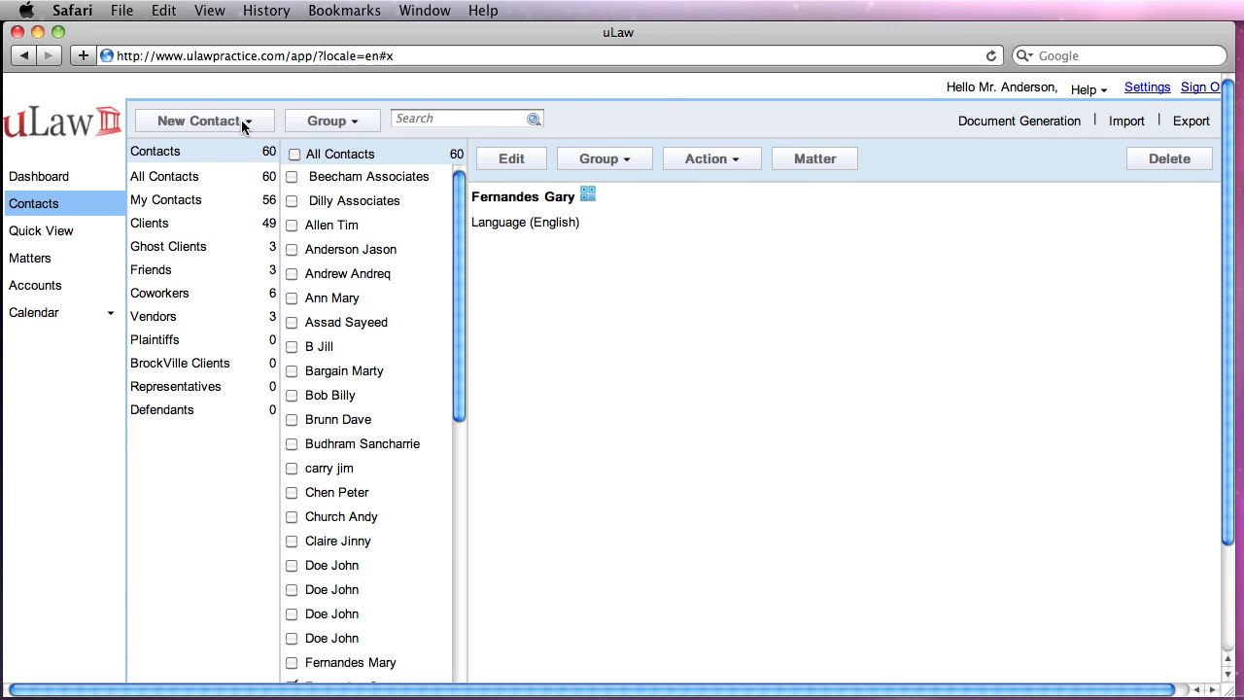
click(202, 120)
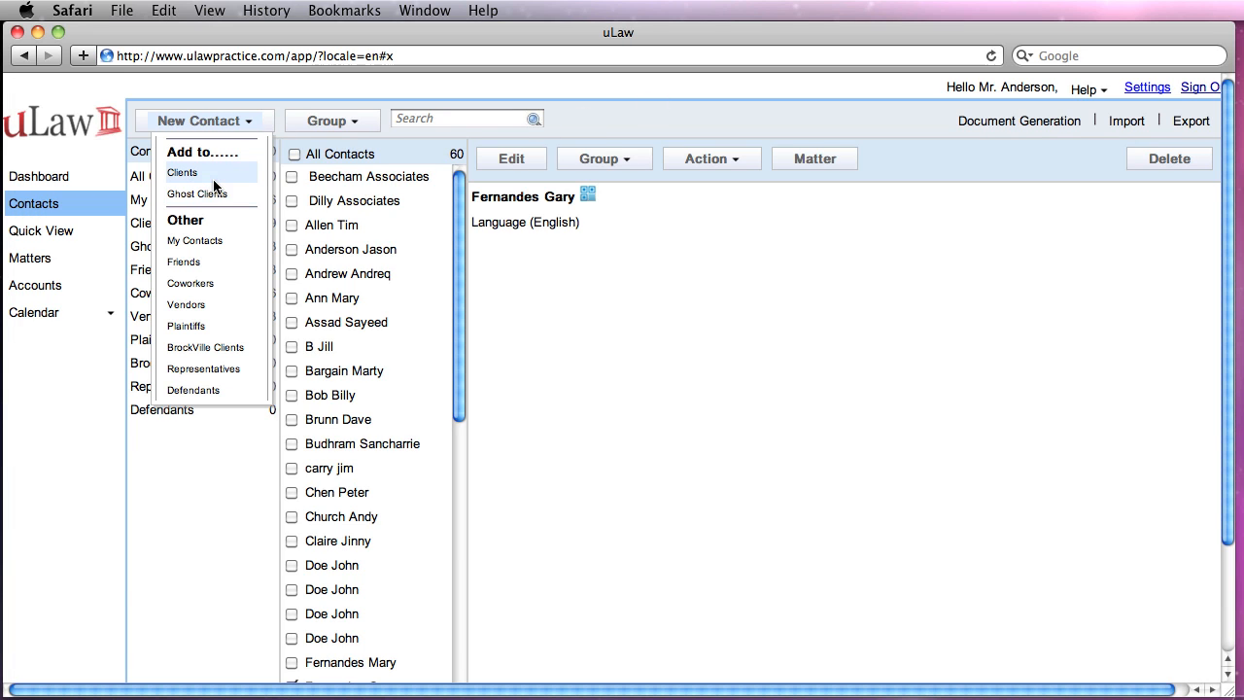
click(183, 171)
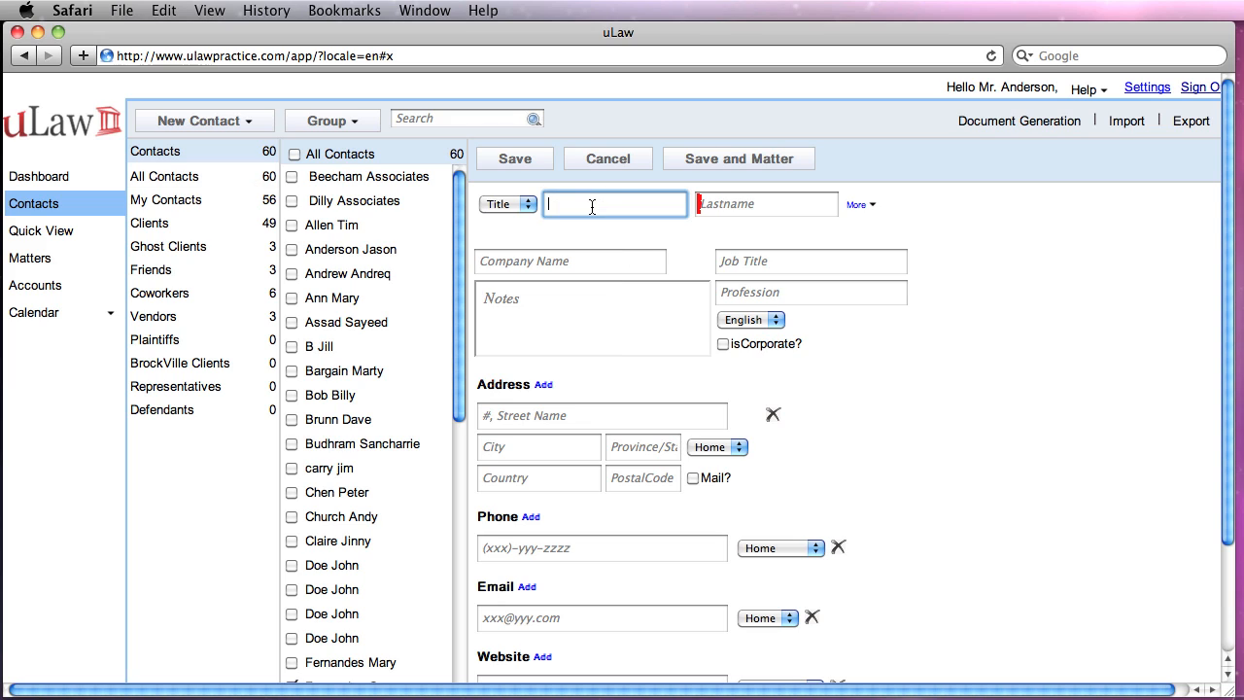
text(Smyth)
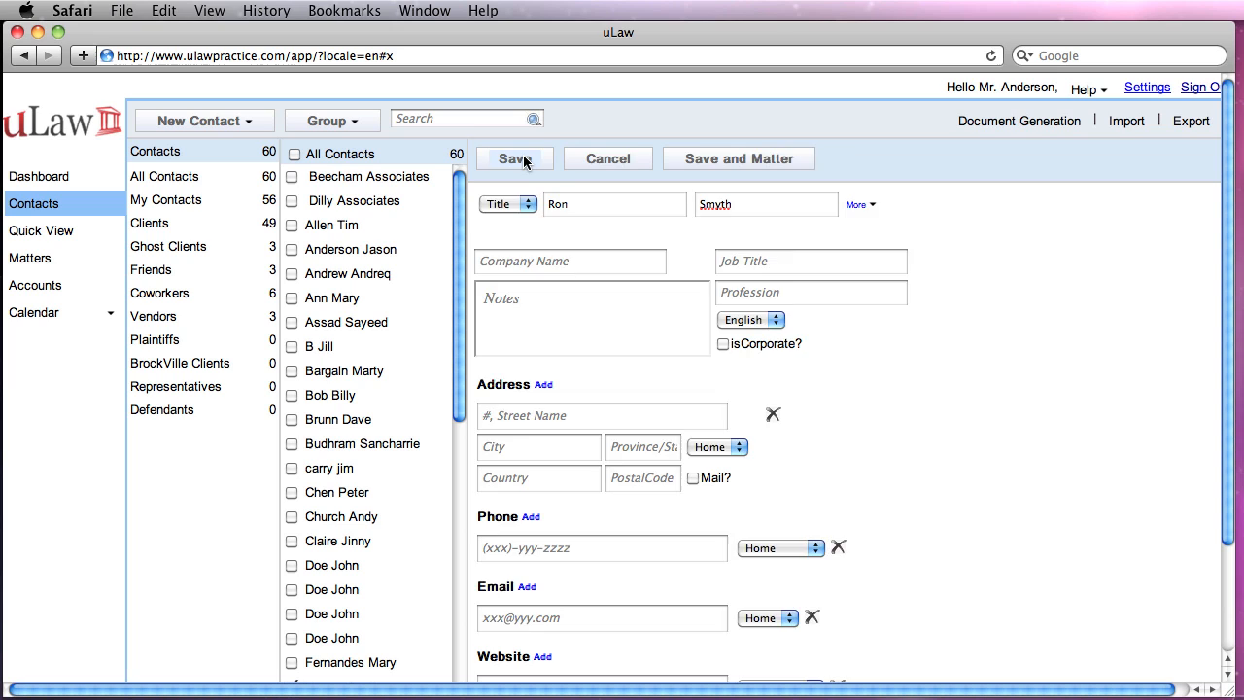
click(515, 160)
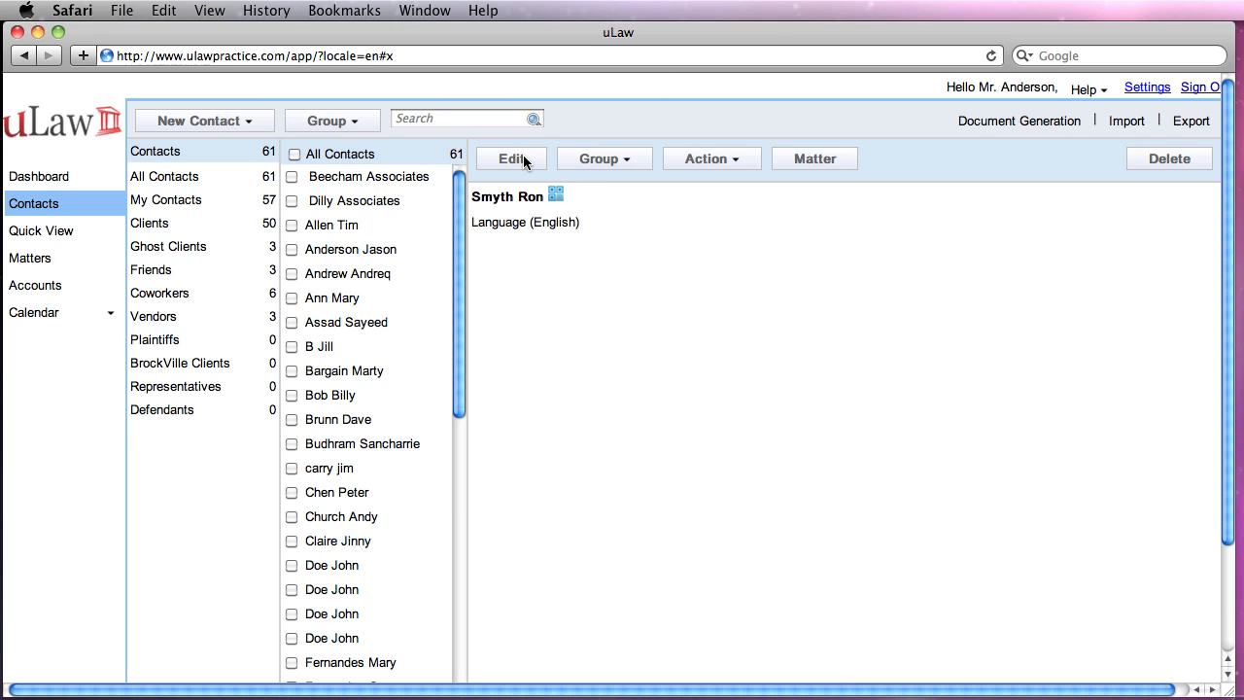
mouse_move(711, 159)
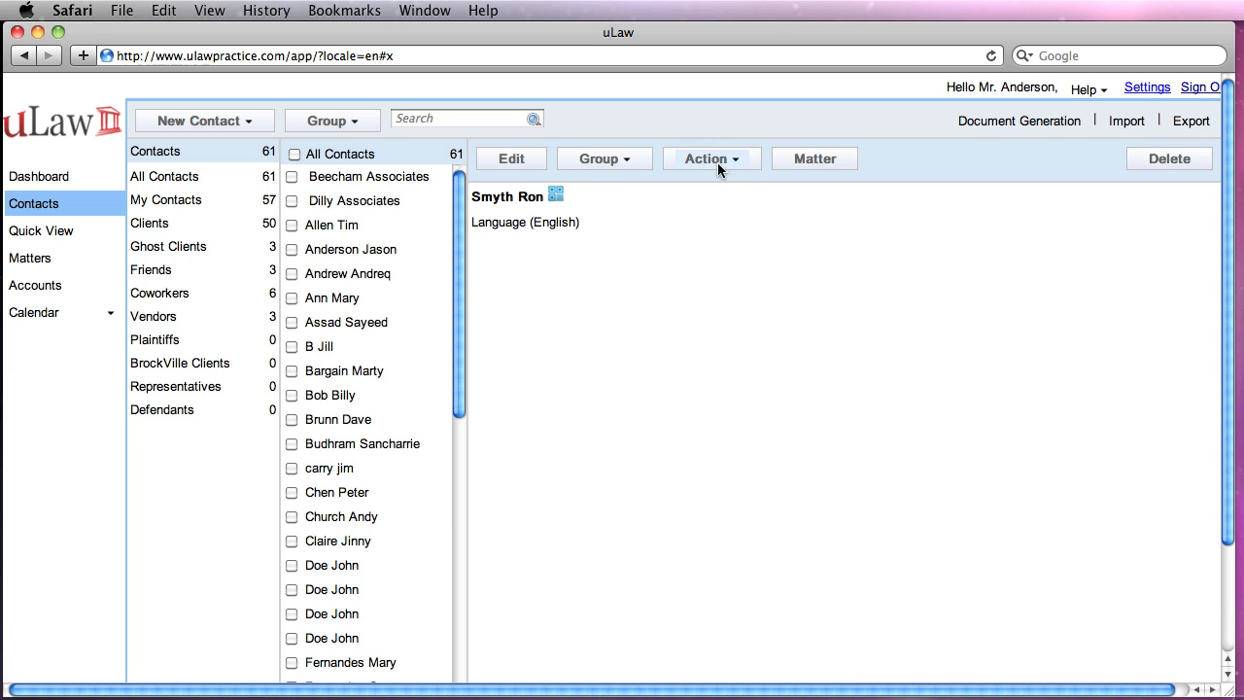
click(712, 160)
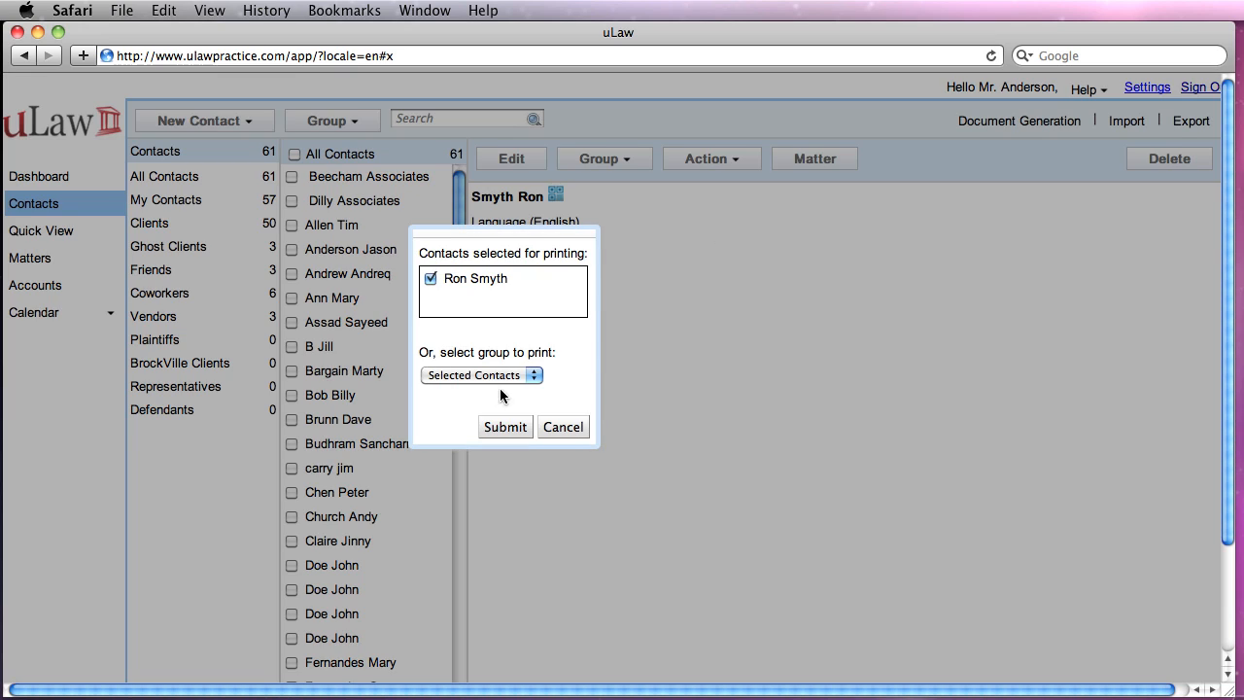
click(505, 427)
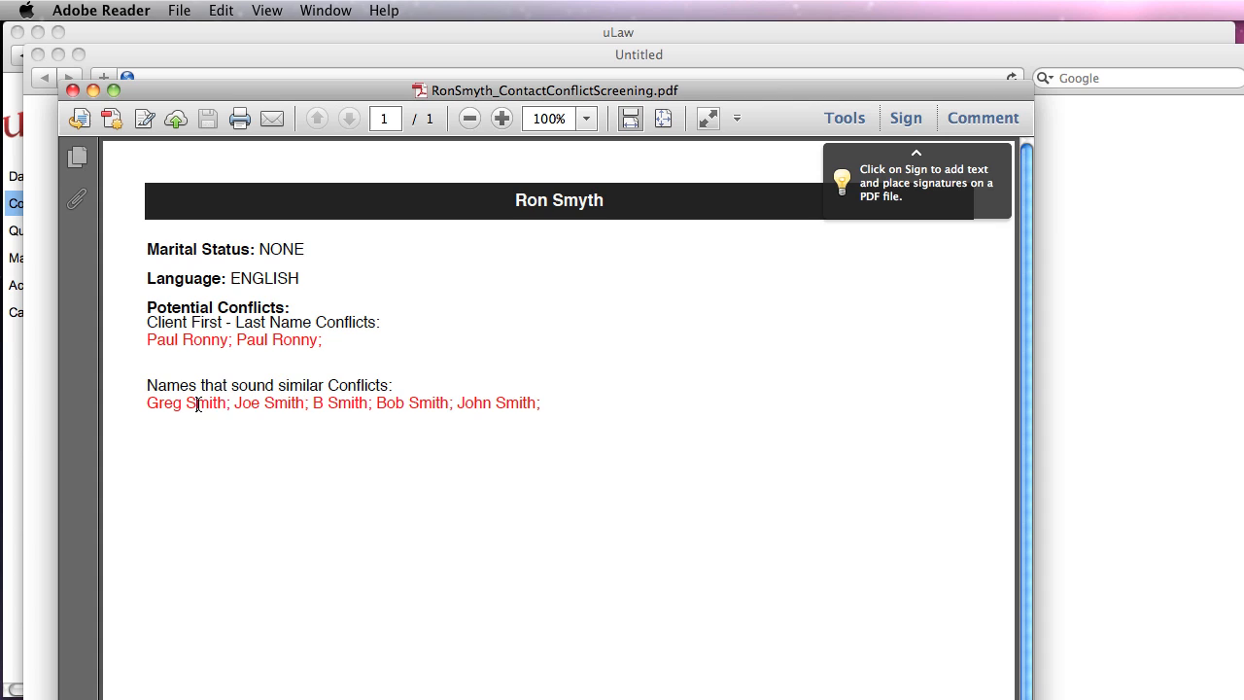
drag(148, 403, 541, 402)
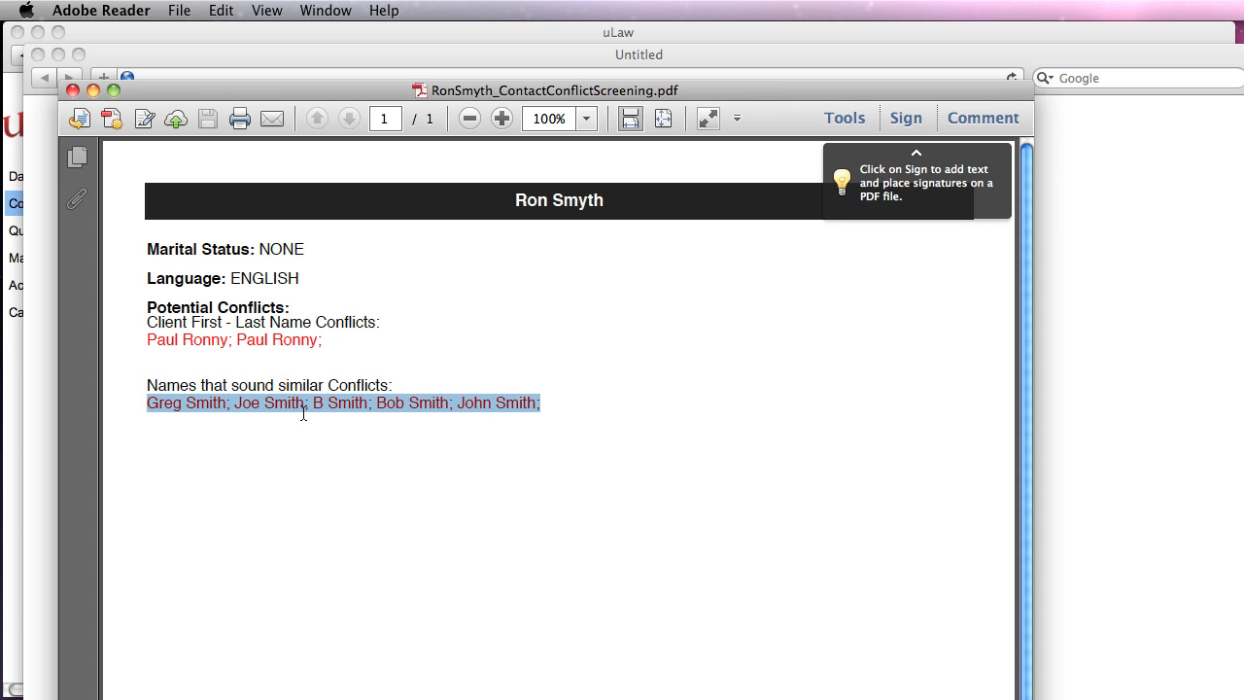
mouse_move(377, 447)
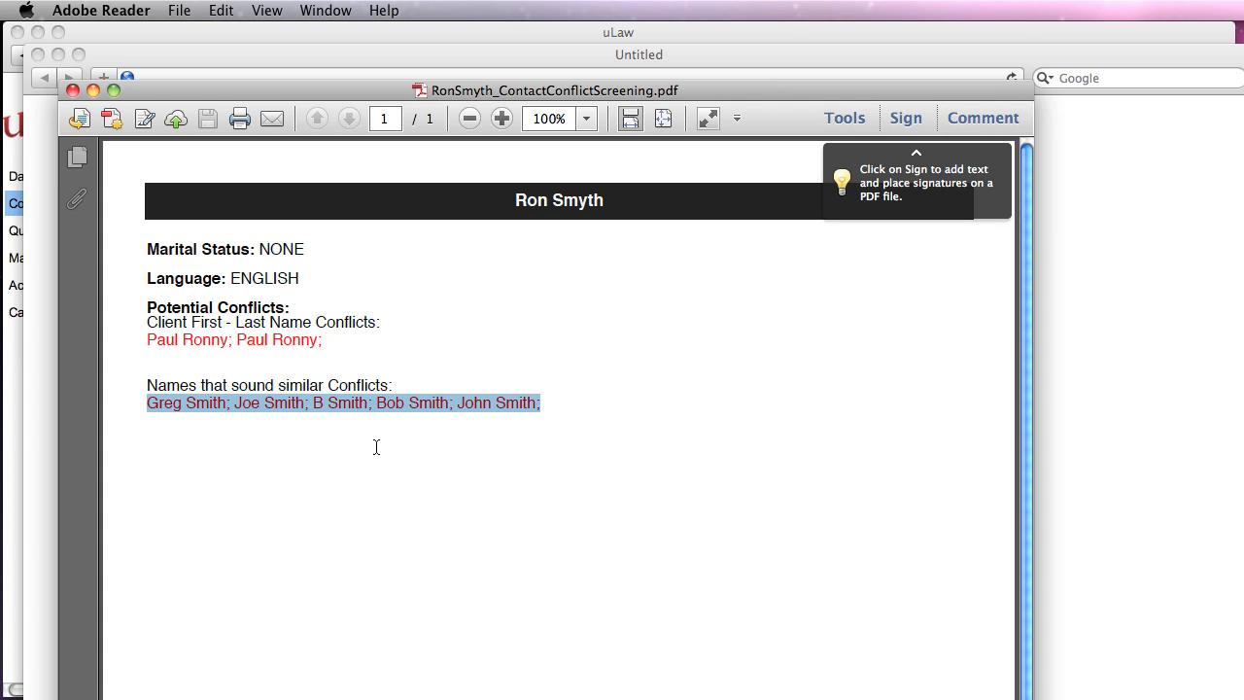
mouse_move(424, 455)
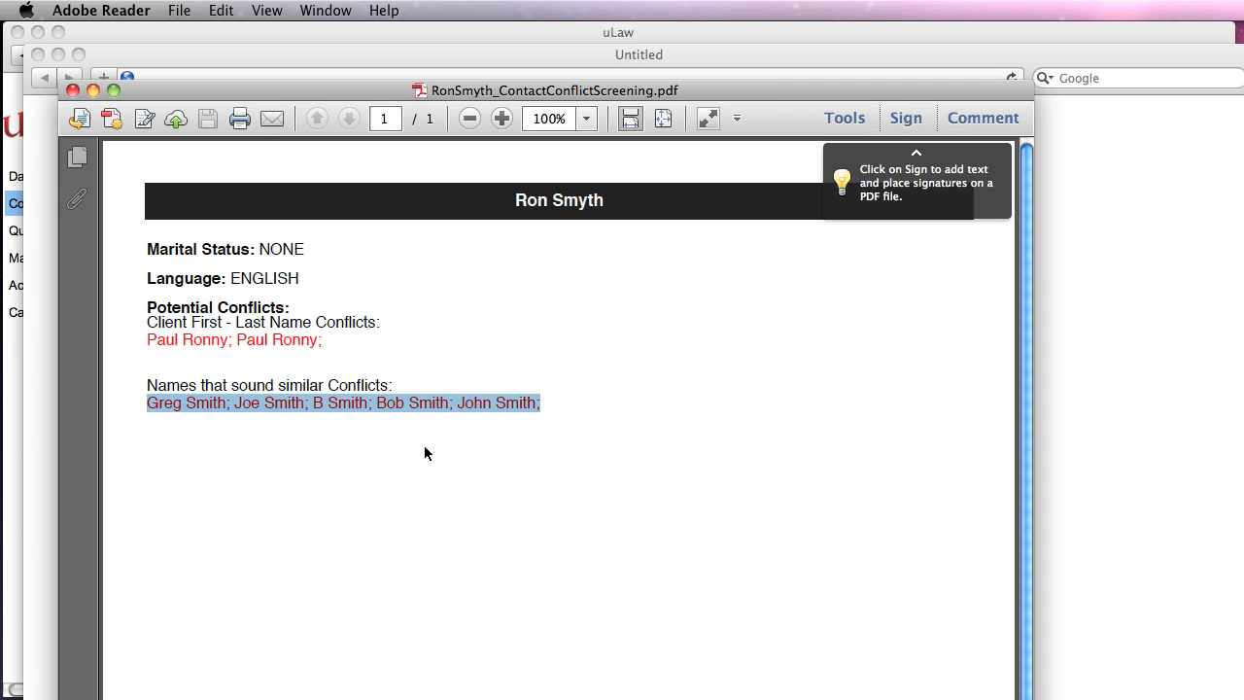
mouse_move(638, 241)
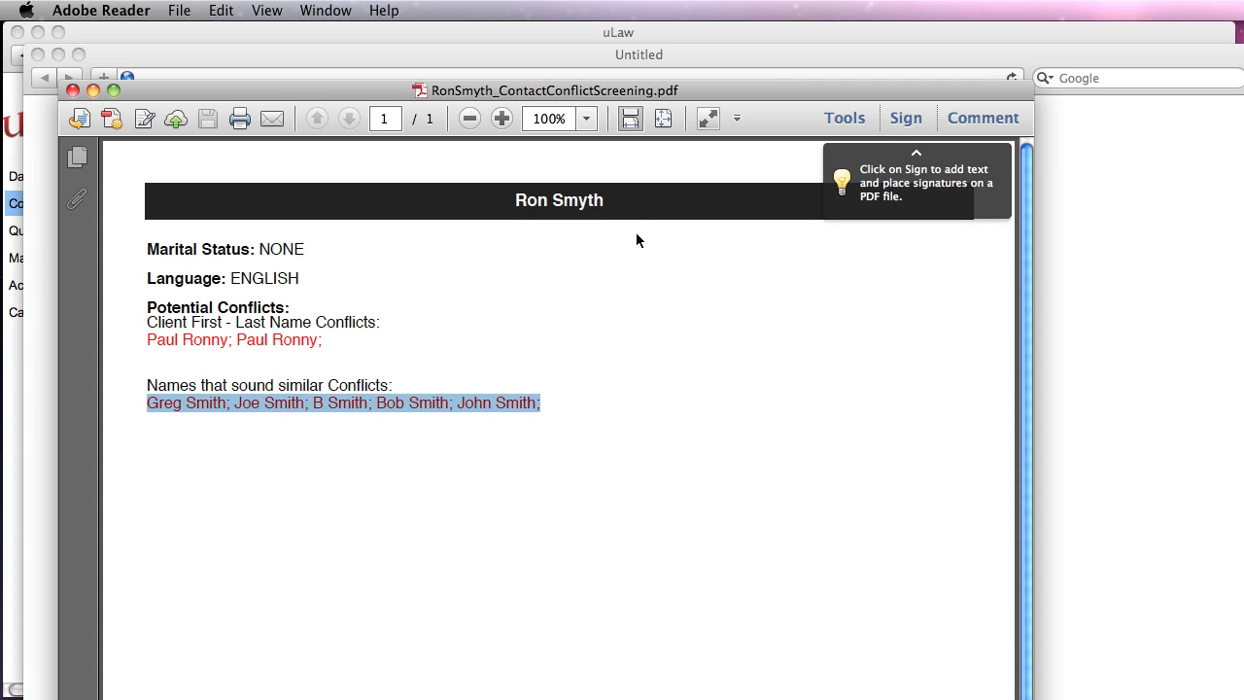
mouse_move(291, 339)
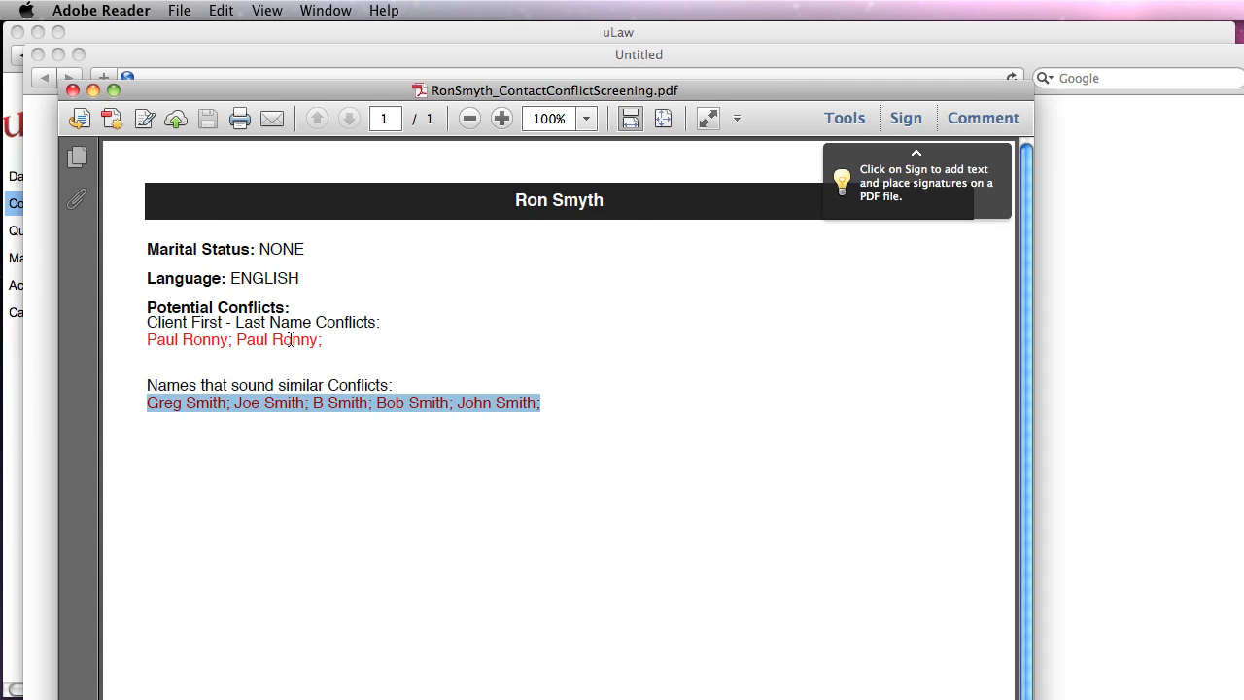
double_click(284, 402)
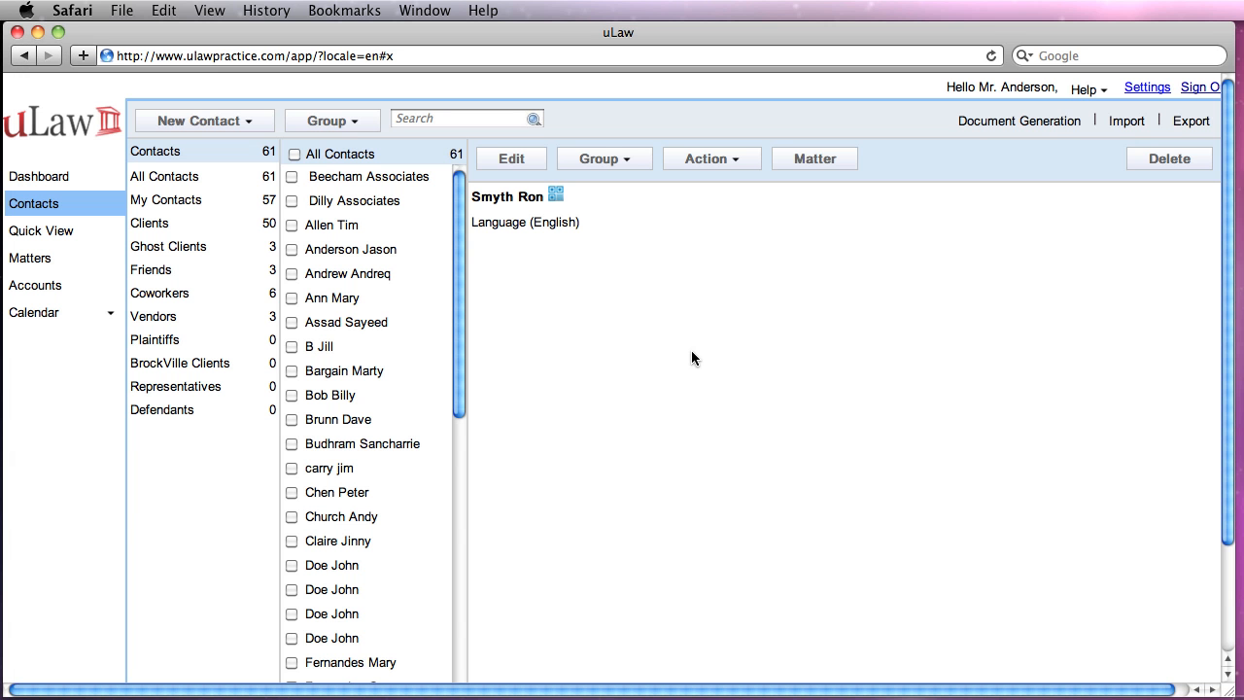
Step: Filter the Quick View matter list by 'gary' to show Miller v/s Gary
click(40, 230)
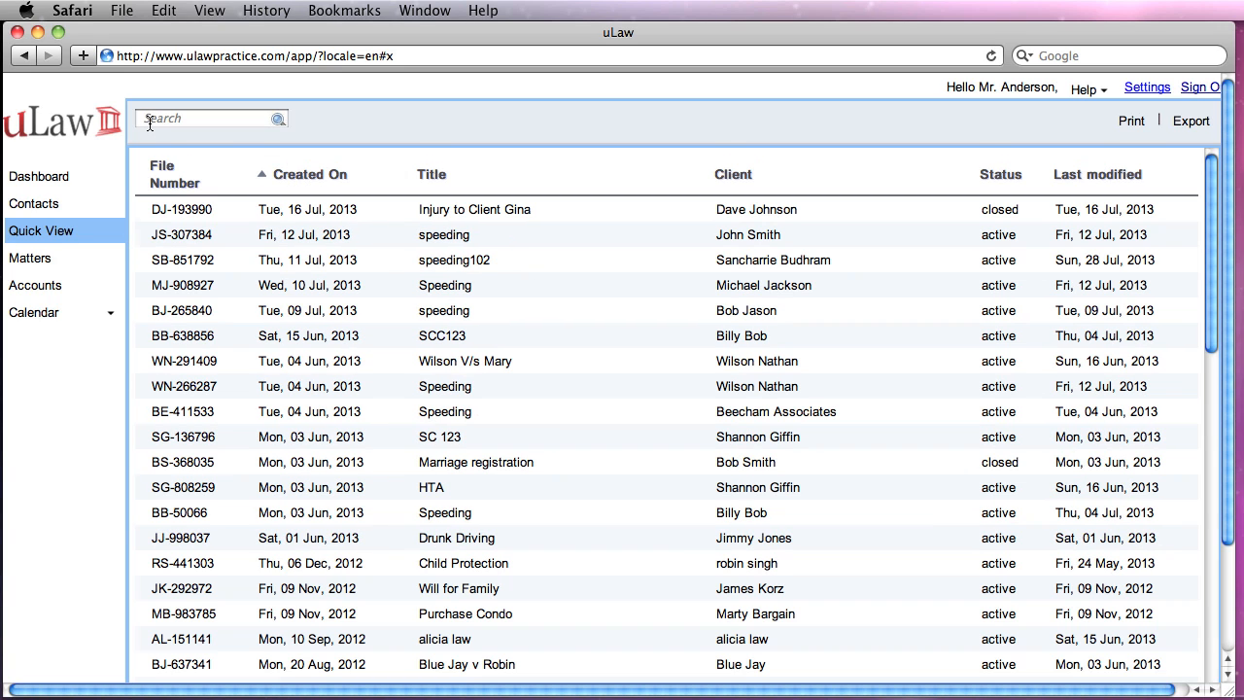
click(210, 119)
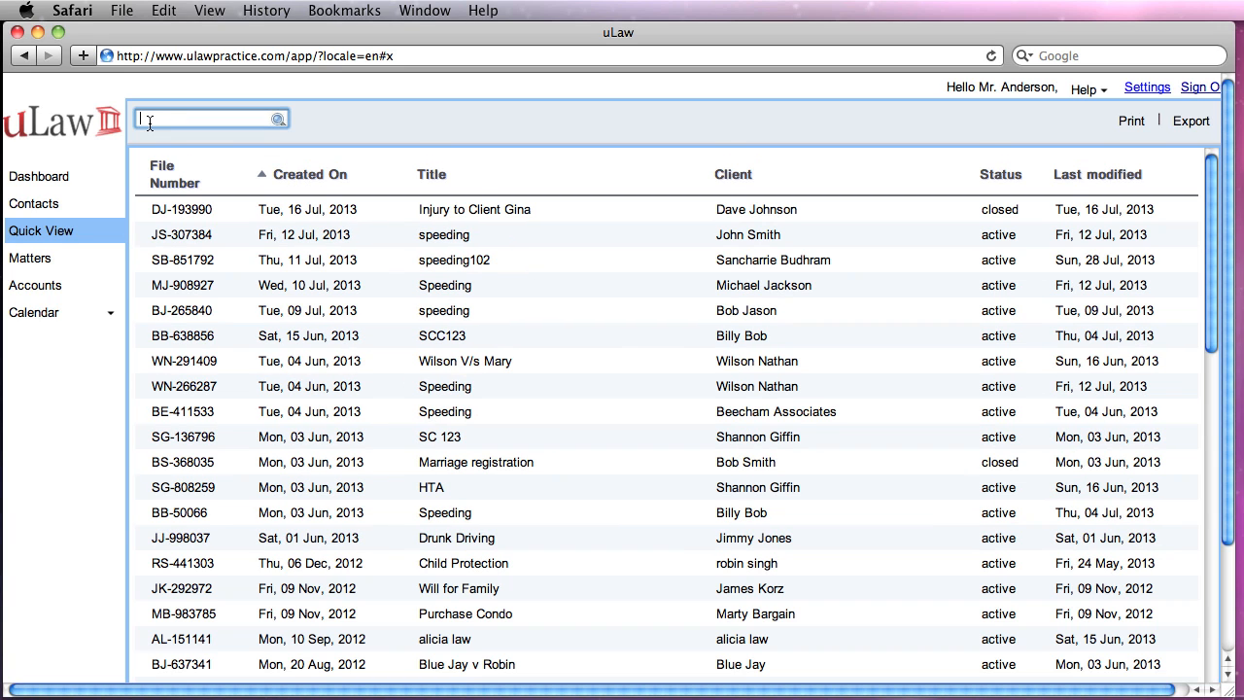
text(gary)
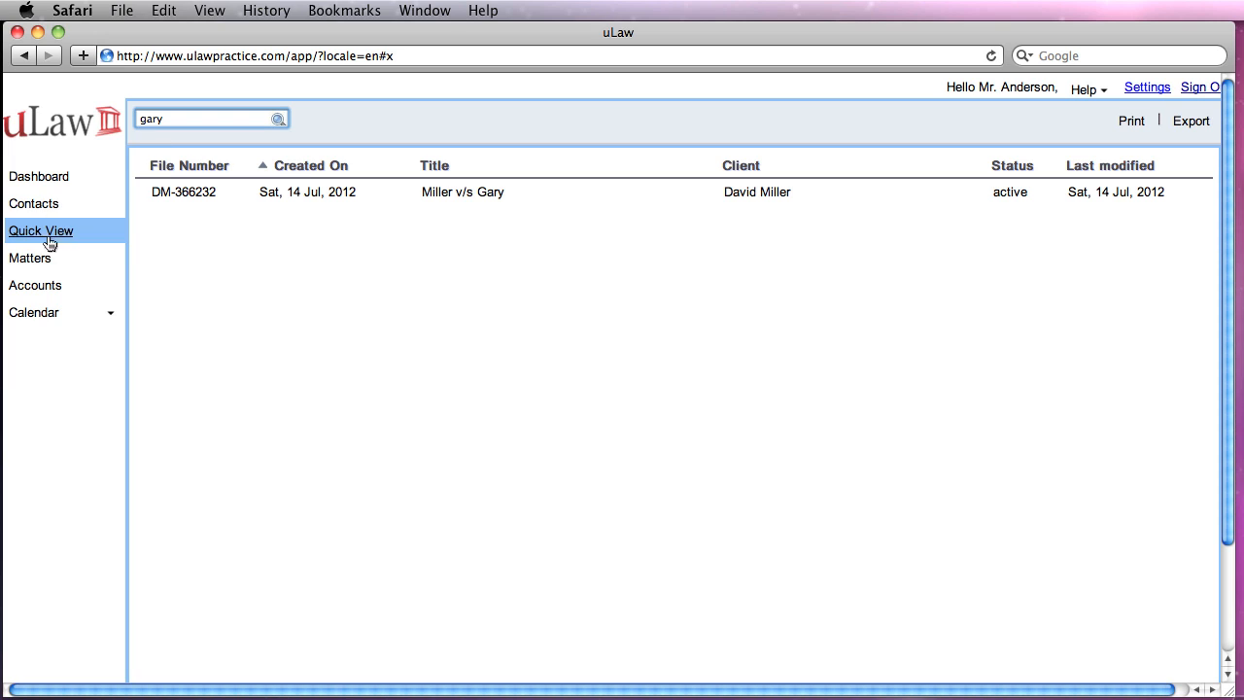